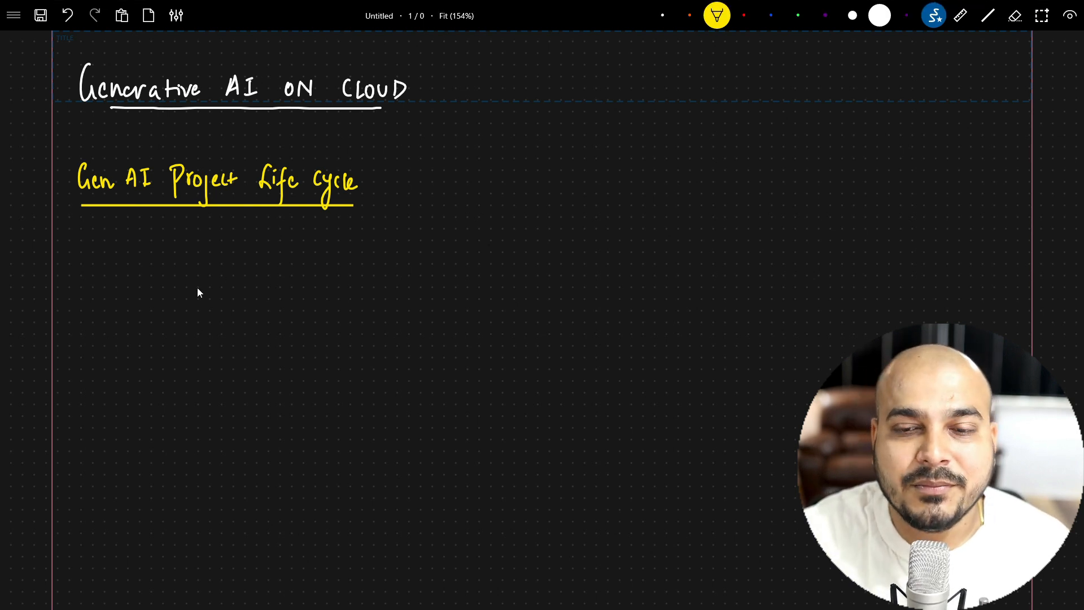
pyautogui.moveTo(197, 298)
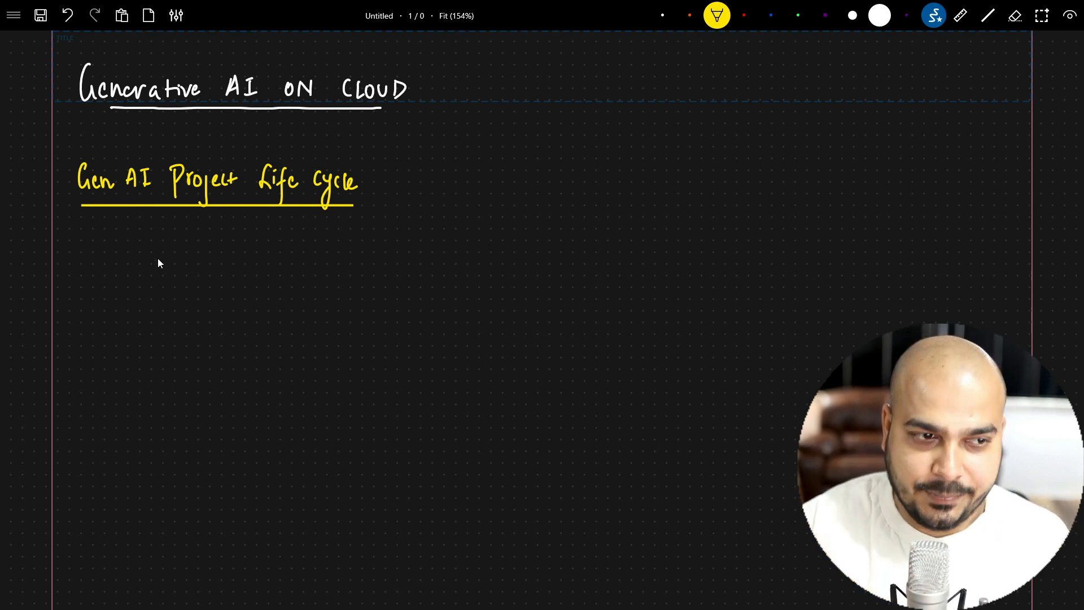
pyautogui.moveTo(153, 321)
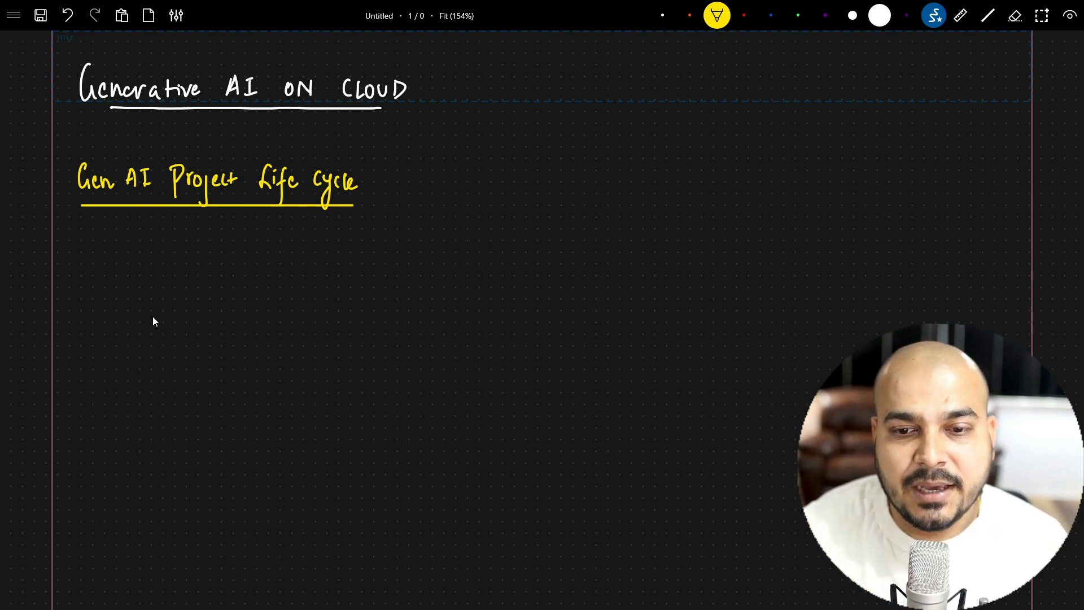
# Draw a yellow box below the heading and write 'Defining the usecase' inside in white
pyautogui.moveTo(148, 287); pyautogui.dragTo(148, 449)
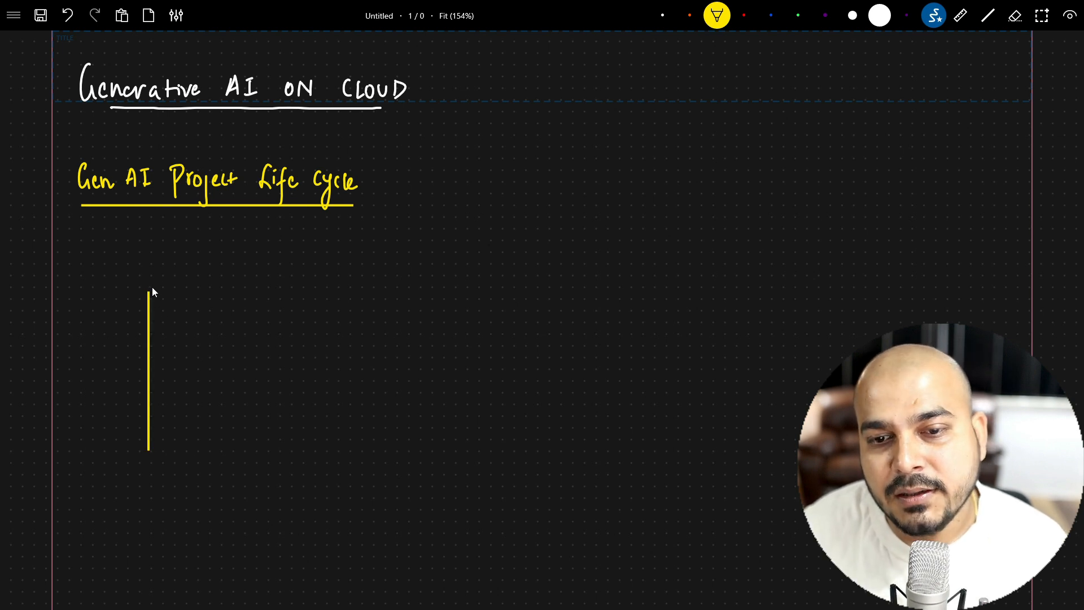
pyautogui.moveTo(147, 287); pyautogui.dragTo(258, 429)
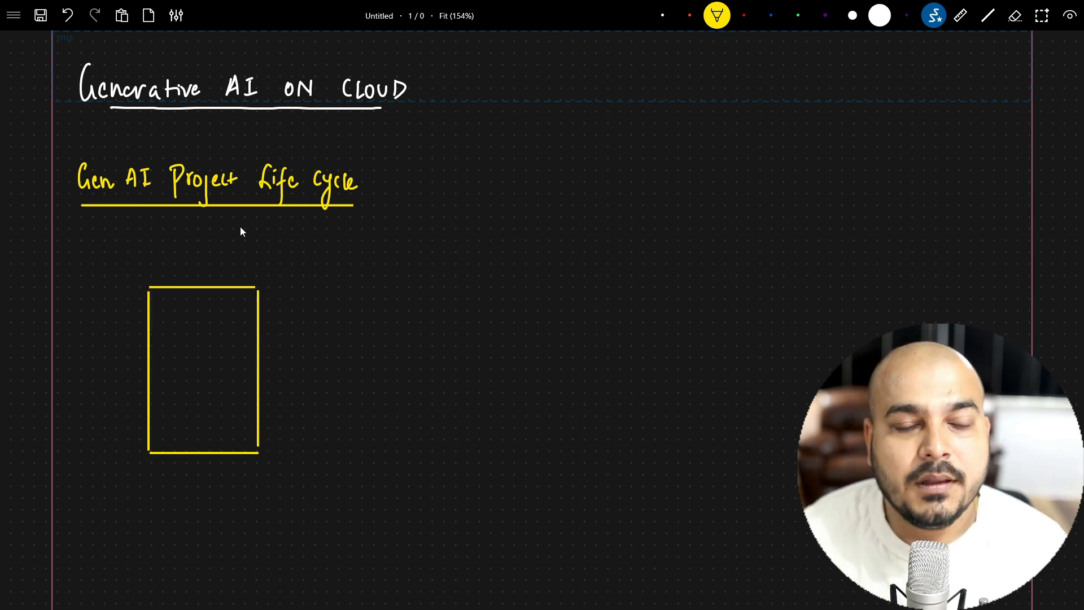
pyautogui.click(663, 16)
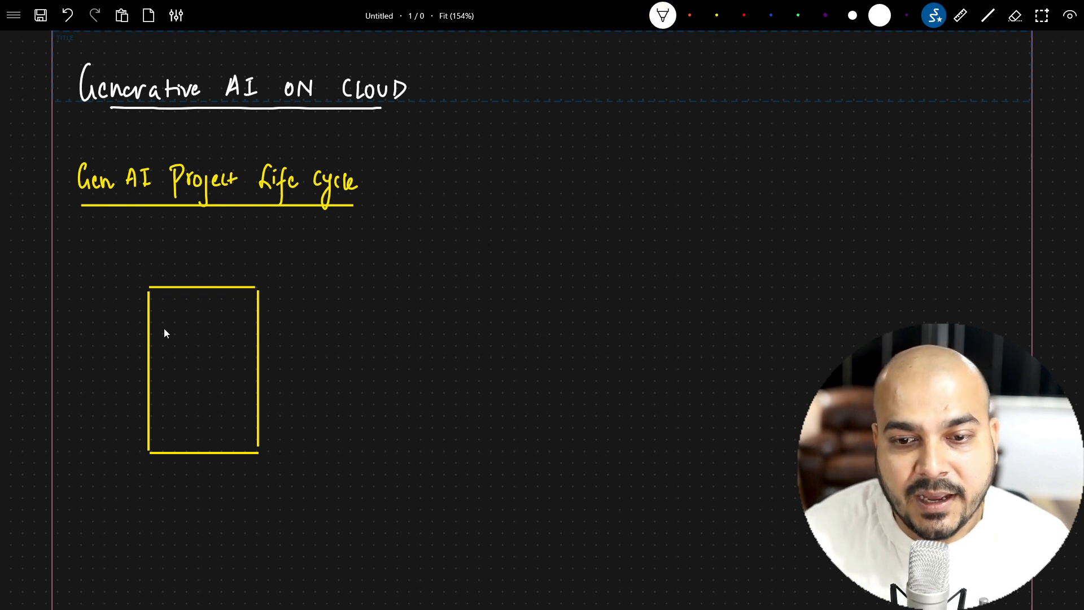
pyautogui.write('Define')
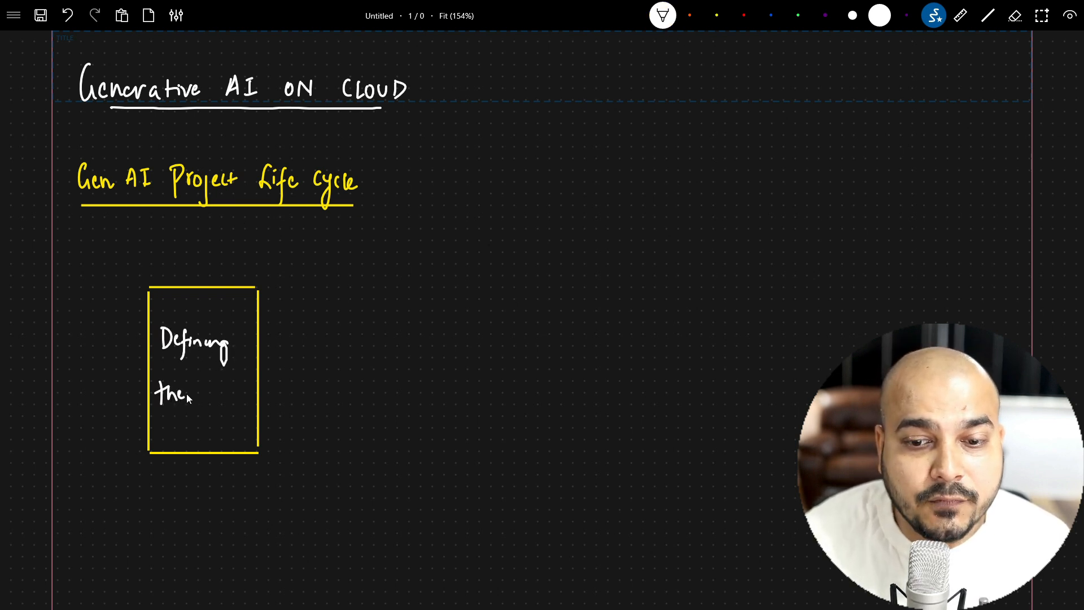
pyautogui.write('usecase')
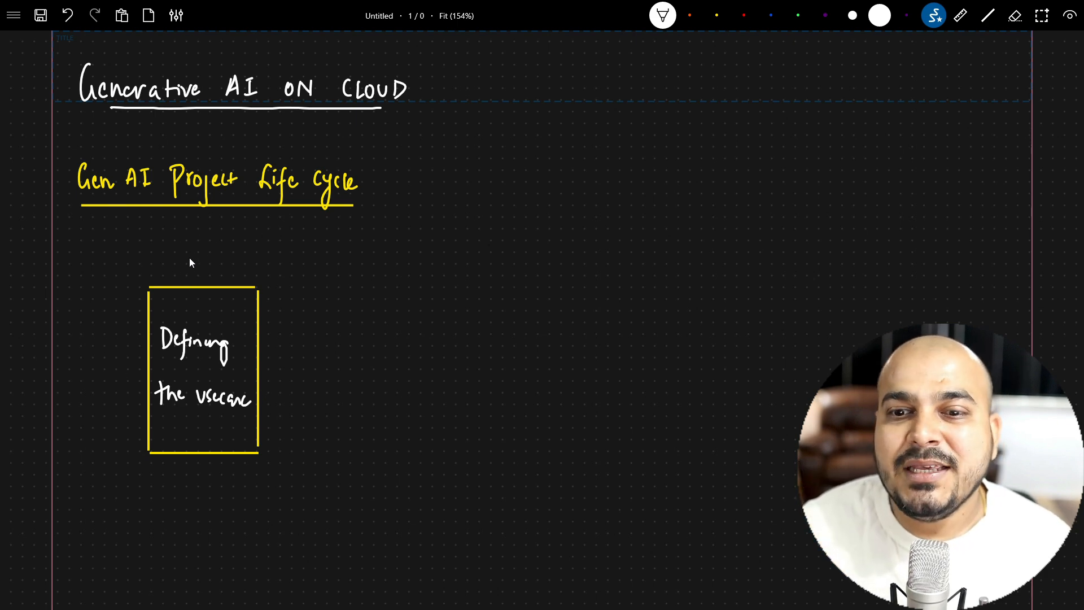
pyautogui.moveTo(151, 262)
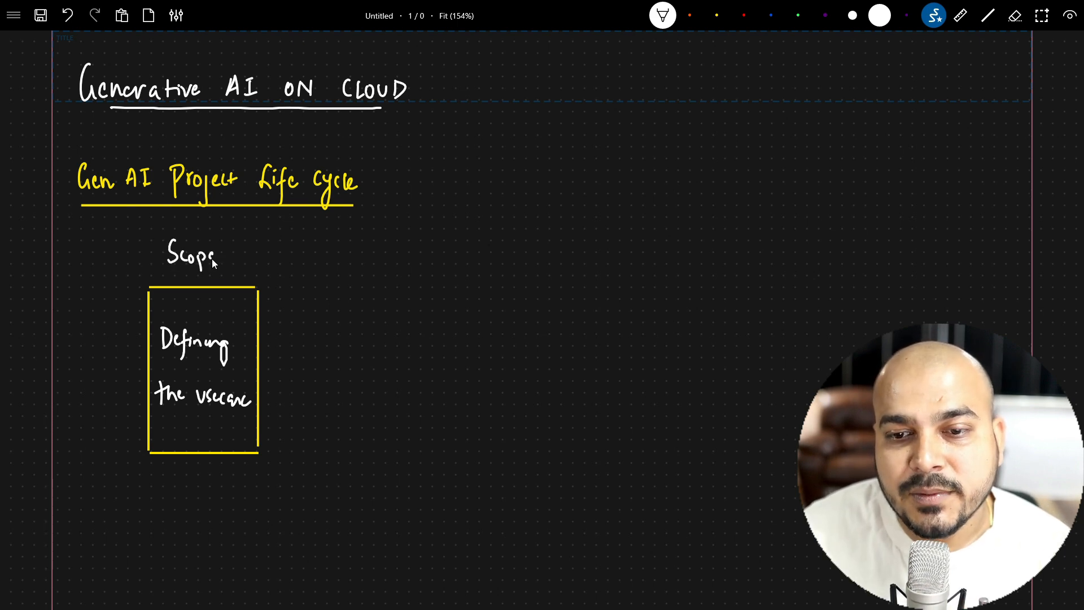
# Underline the 'Scope' label above the first box
pyautogui.moveTo(170, 273); pyautogui.dragTo(218, 272)
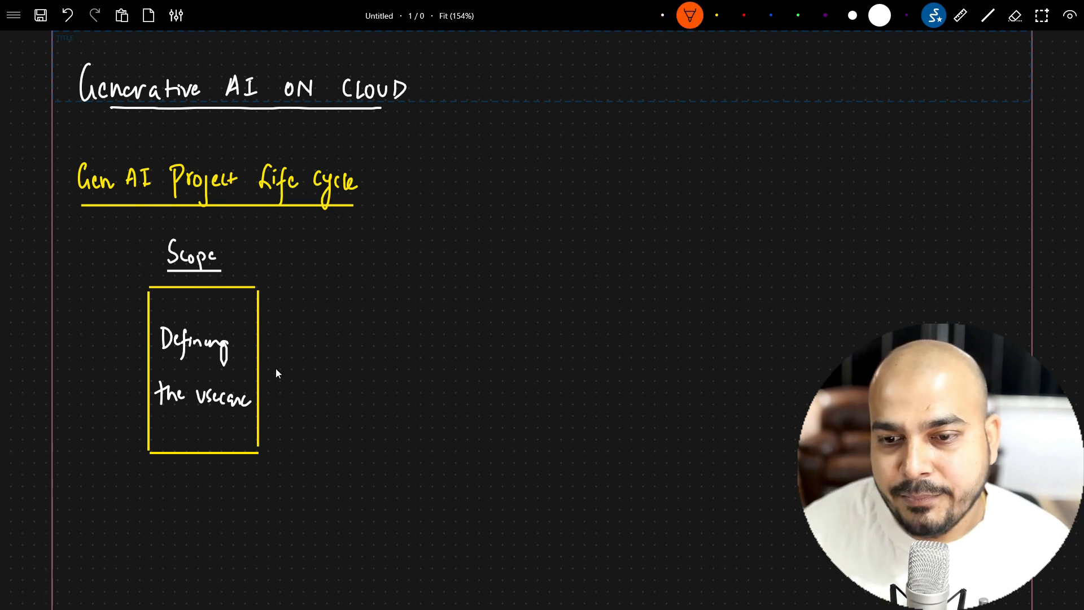
# Draw an orange arrow from the first box to a new box reading 'Choosing the Right Model'
pyautogui.moveTo(262, 369); pyautogui.dragTo(308, 369)
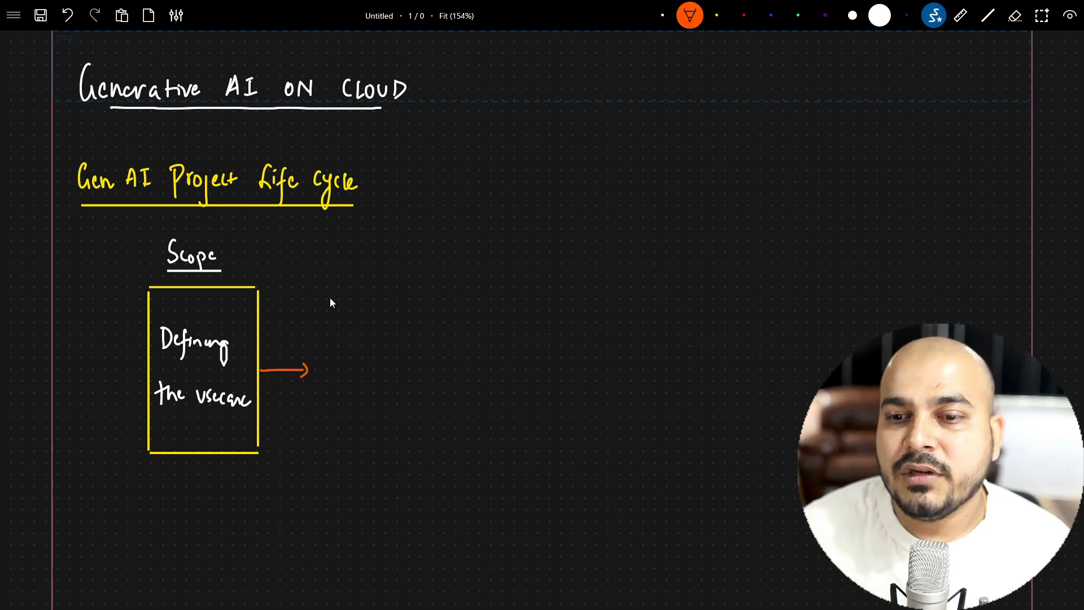
pyautogui.moveTo(323, 282); pyautogui.dragTo(324, 453)
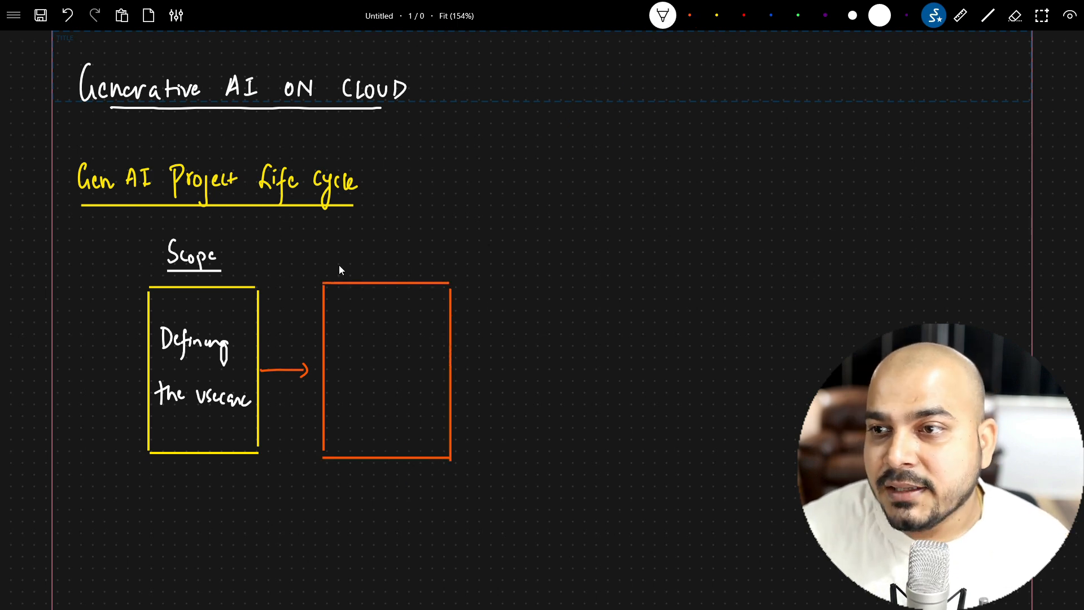
pyautogui.write('Choo')
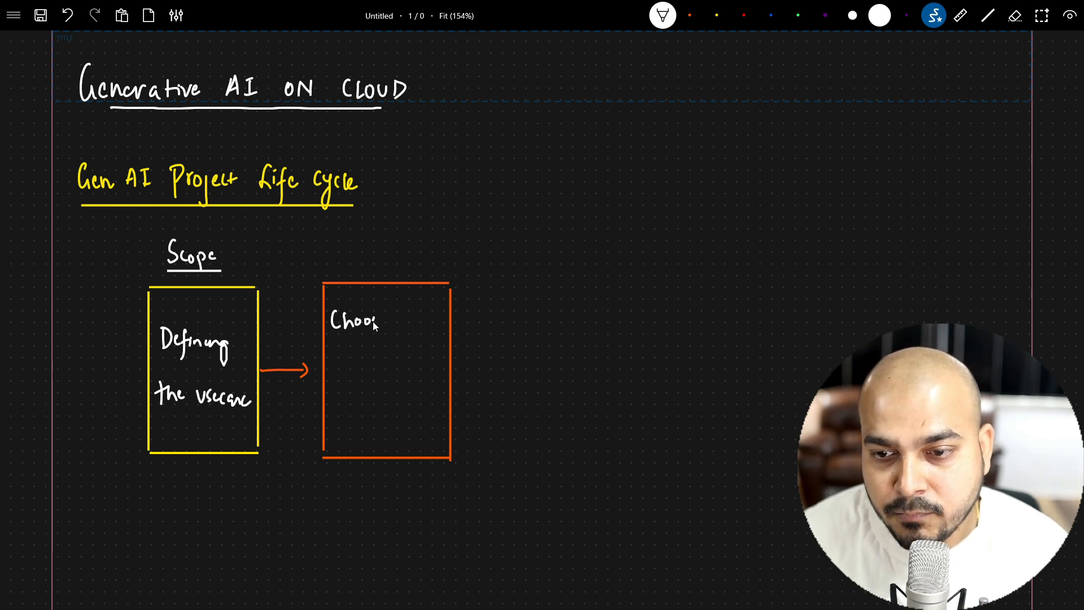
pyautogui.write('Choosing the')
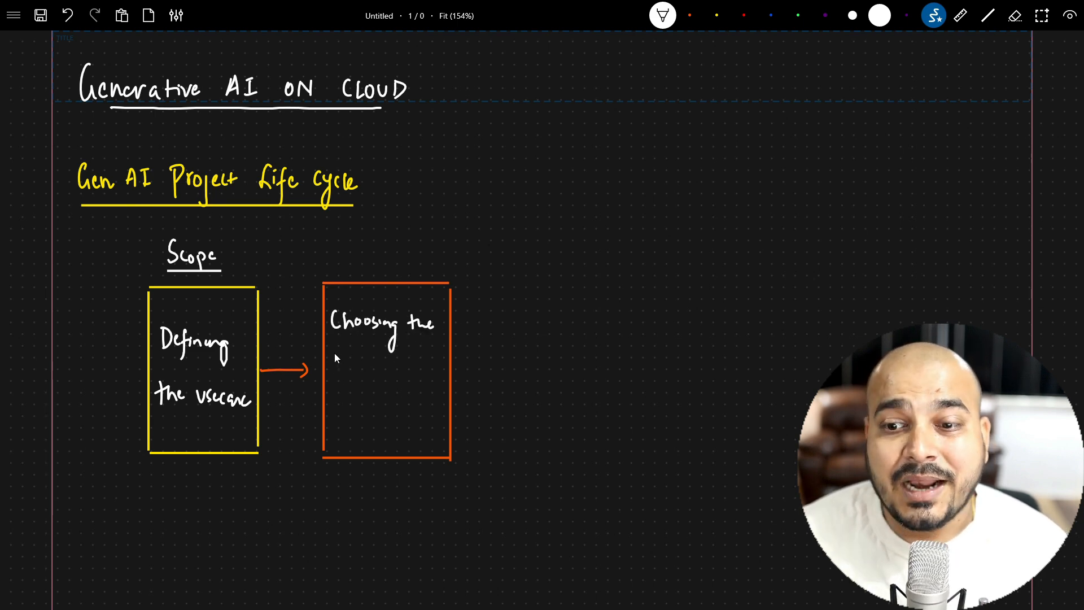
pyautogui.write('Right')
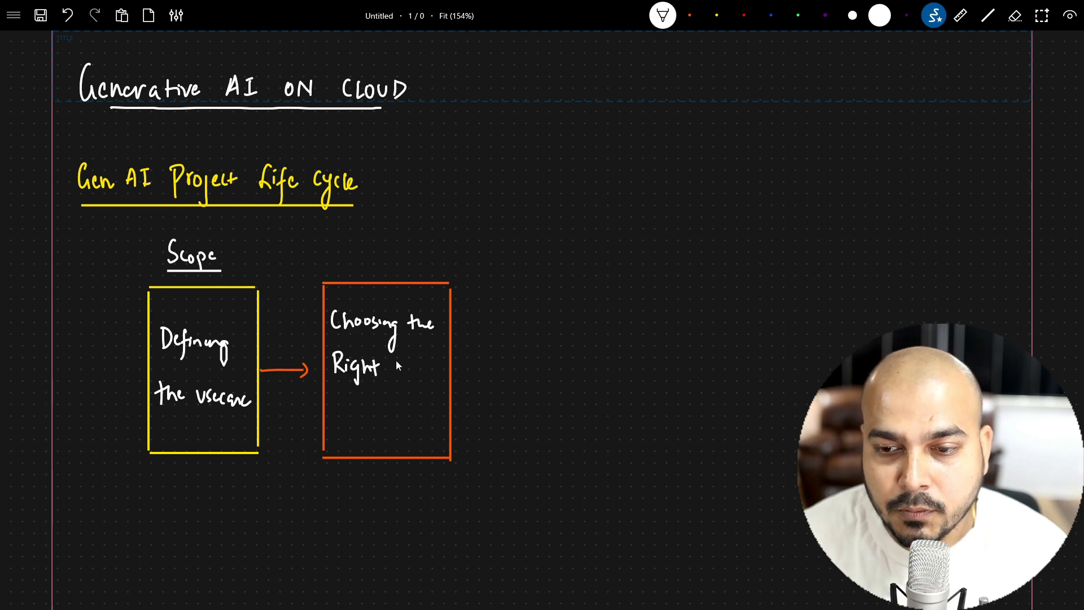
pyautogui.write('Model')
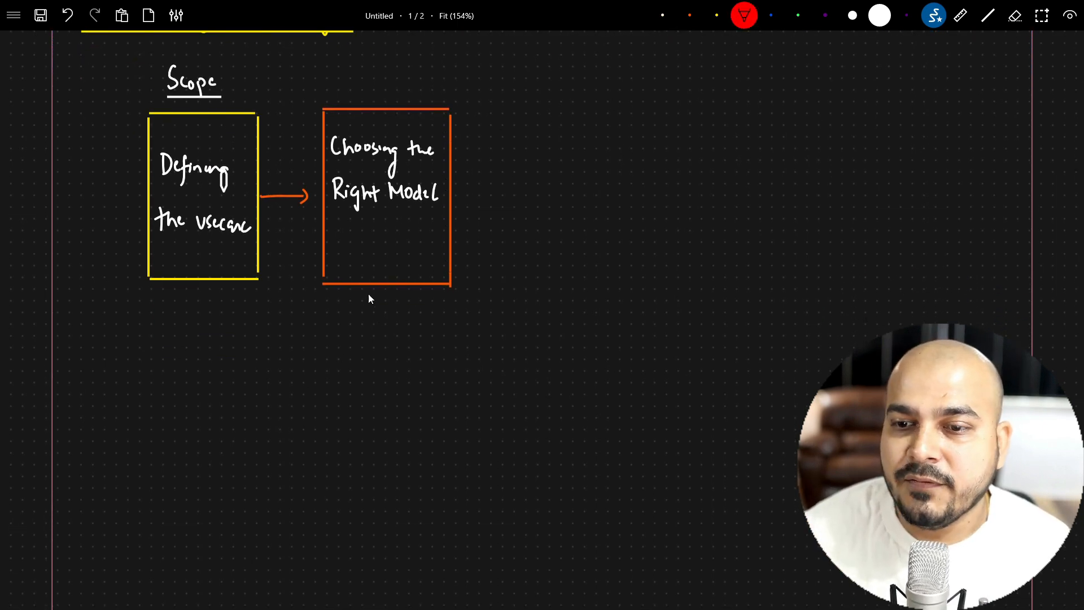
# Draw white branching arrows and a boxed 'Foundation Models' label on the left
pyautogui.moveTo(333, 336); pyautogui.dragTo(353, 308)
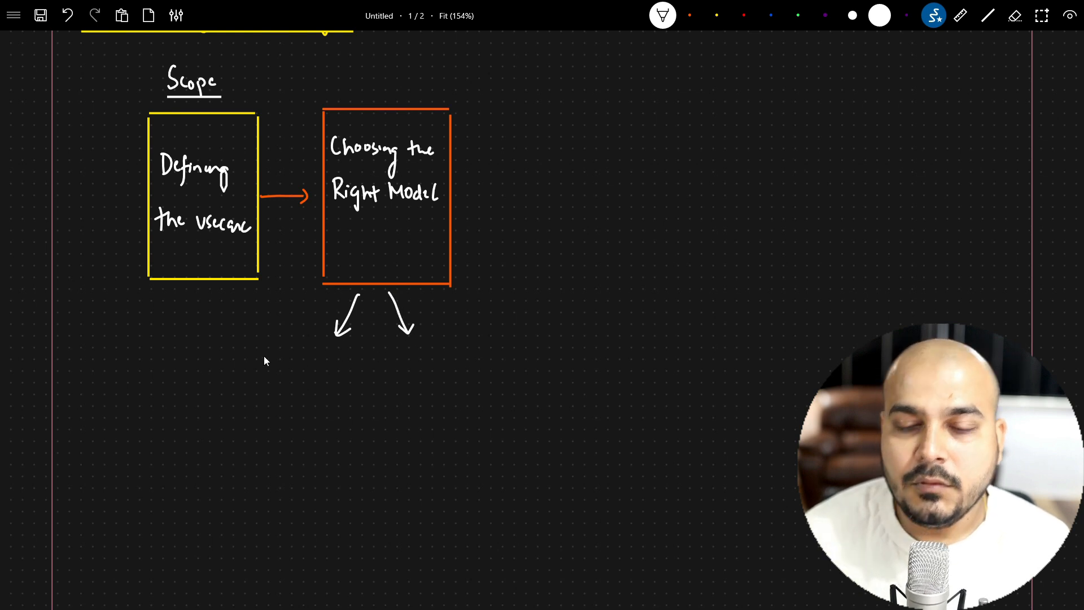
pyautogui.moveTo(283, 376)
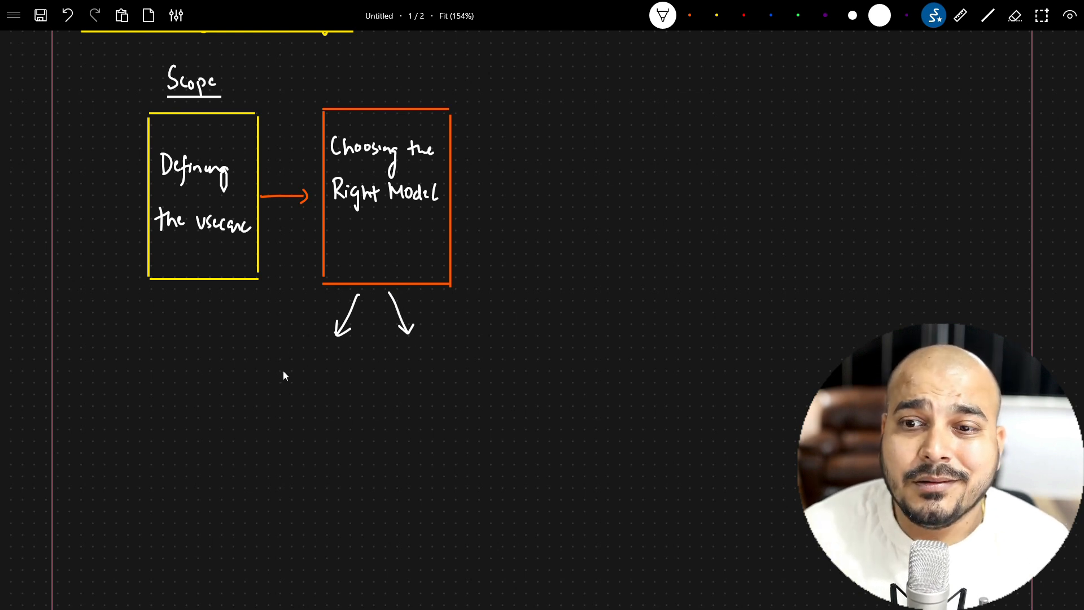
pyautogui.moveTo(282, 379)
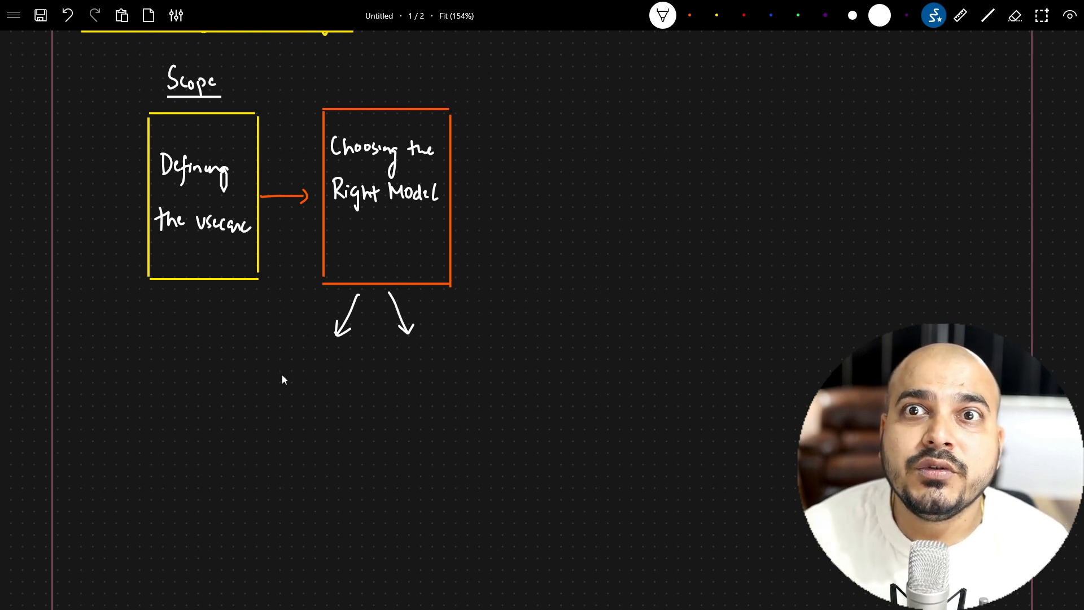
pyautogui.moveTo(260, 371)
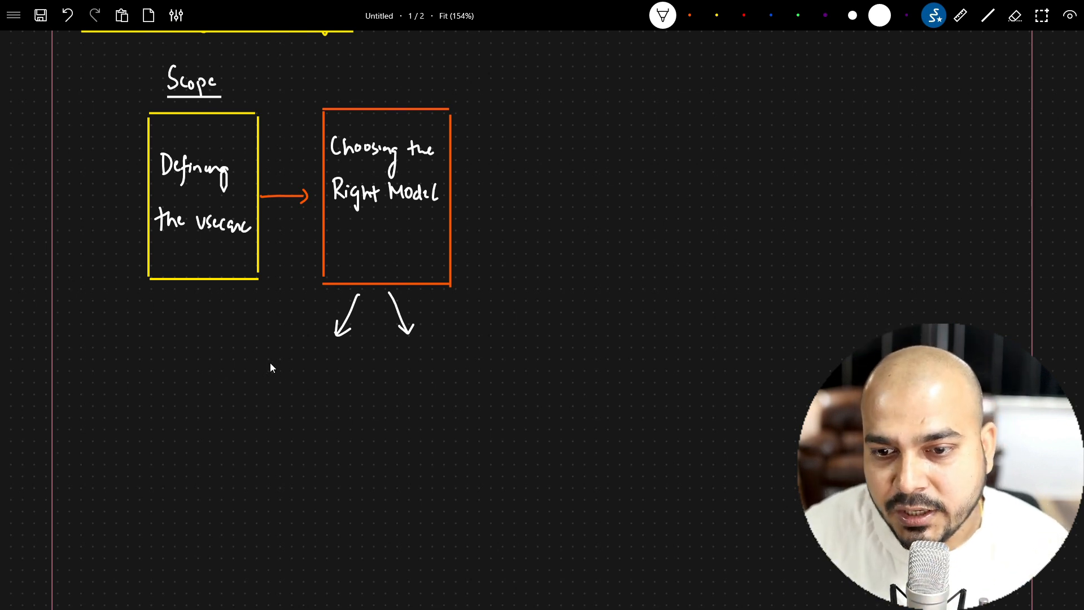
pyautogui.write('Found')
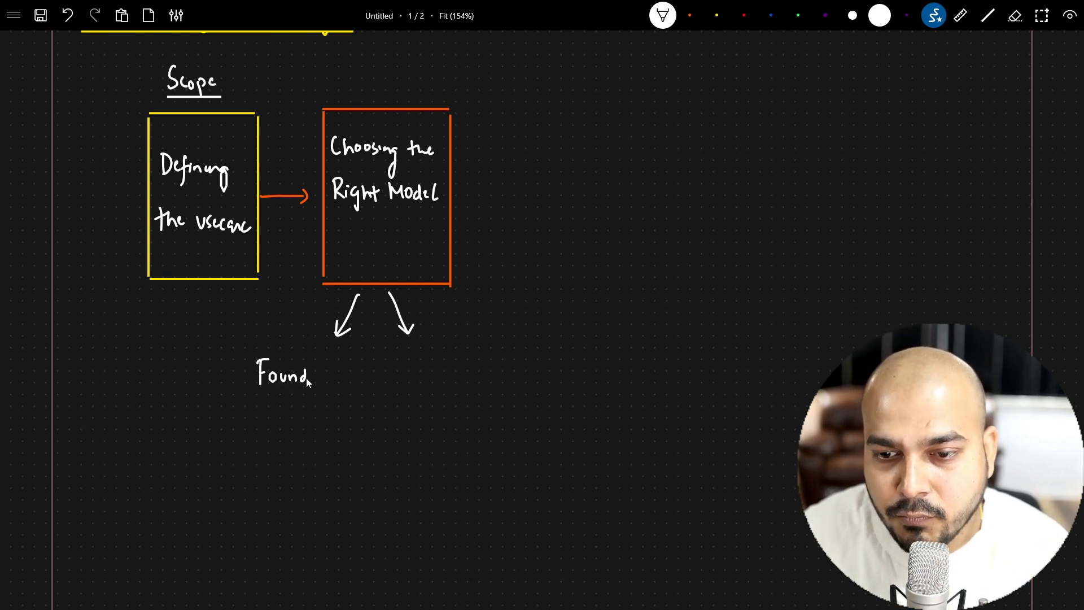
pyautogui.write('ation')
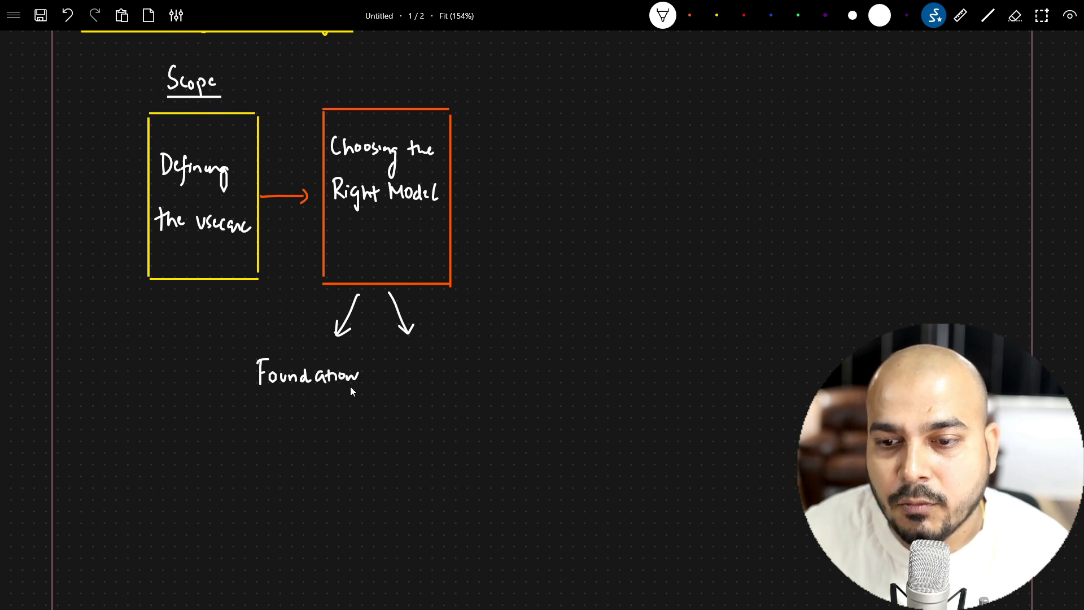
pyautogui.write('Models')
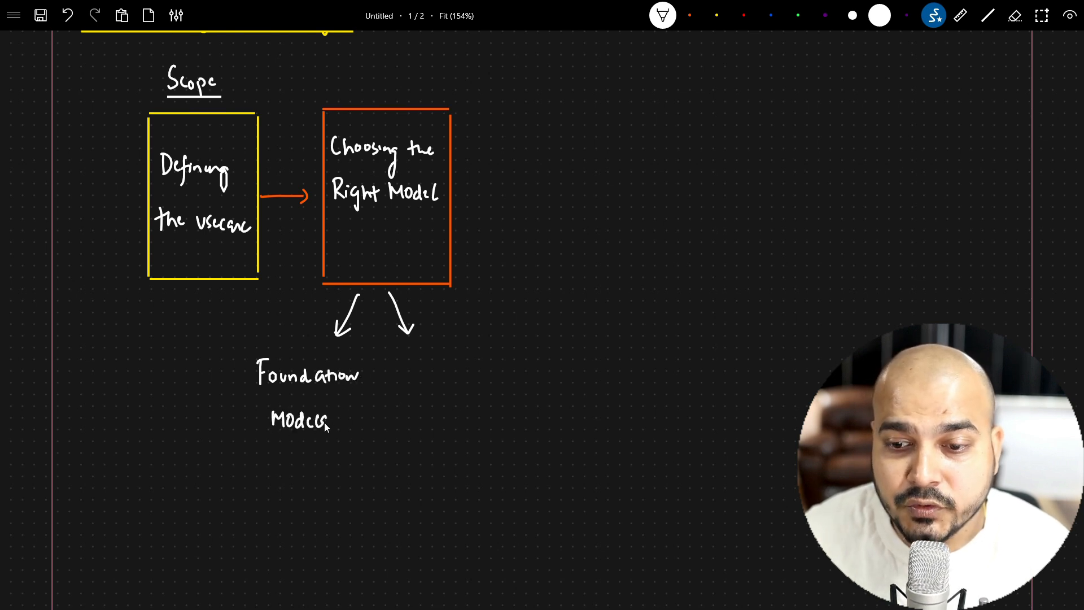
pyautogui.moveTo(284, 346); pyautogui.dragTo(242, 435)
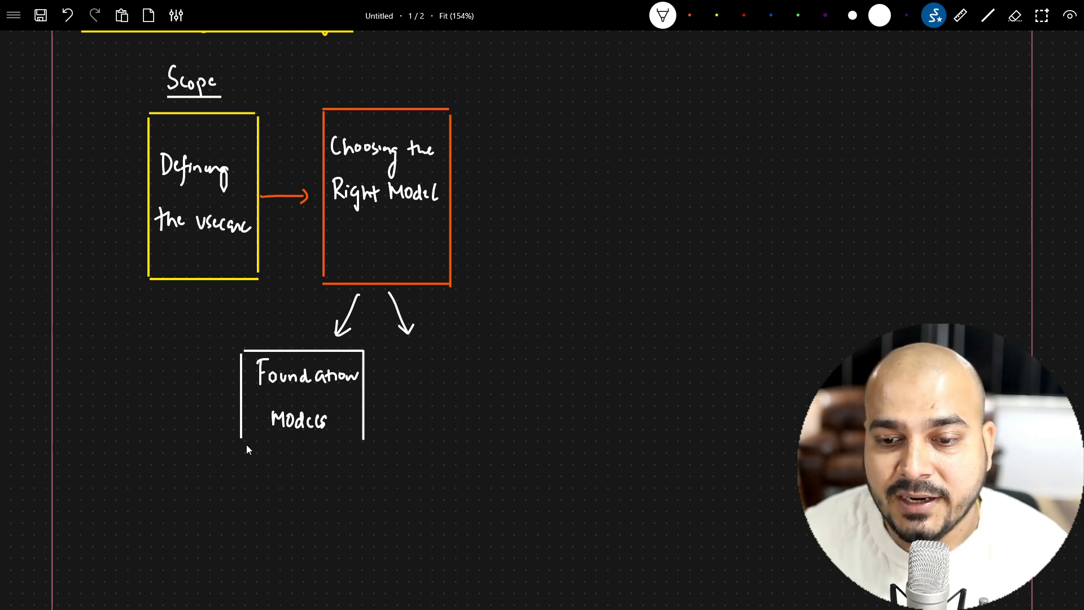
# Draw a second white box on the right labelled 'Custom LLM'
pyautogui.moveTo(404, 360); pyautogui.dragTo(404, 394)
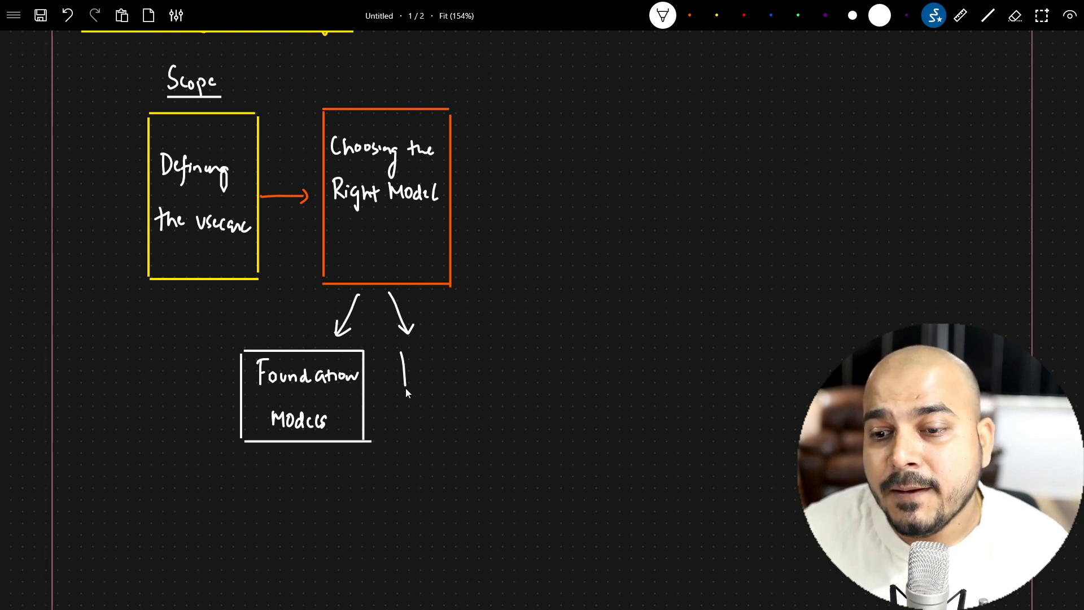
pyautogui.moveTo(403, 429); pyautogui.dragTo(515, 349)
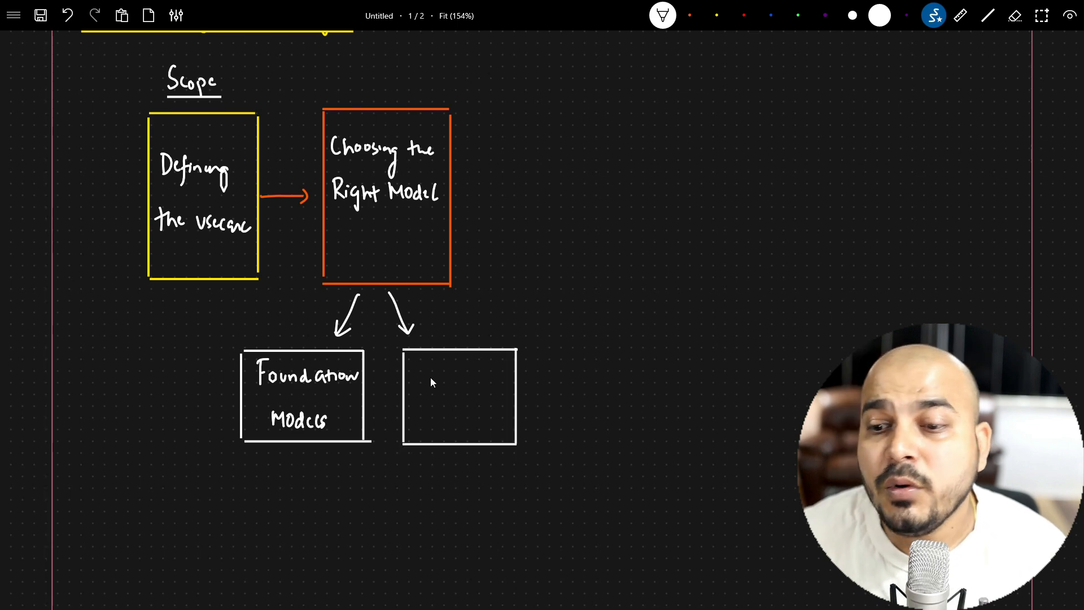
pyautogui.write('Custom')
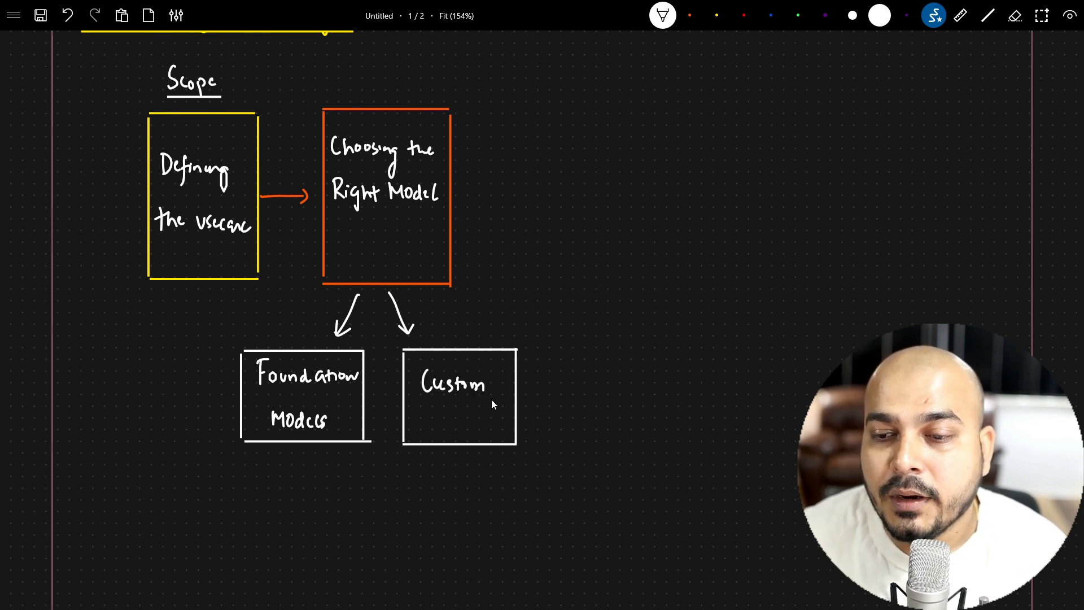
pyautogui.write('LLM')
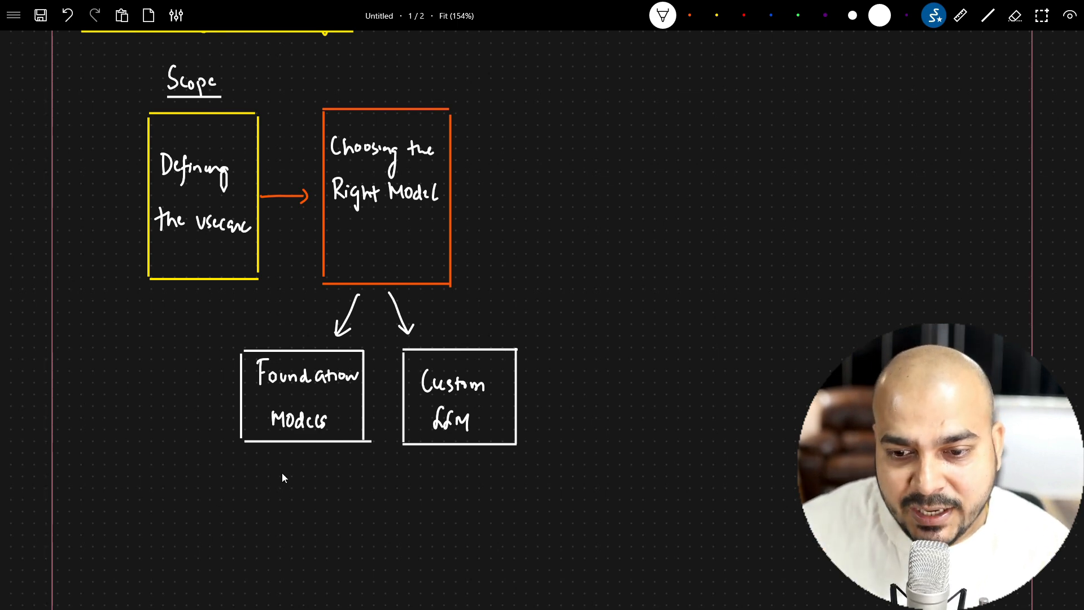
# Draw an arrow down to 'Fine Tuning' and begin the yellow 'Building your LLM' note
pyautogui.moveTo(283, 456); pyautogui.dragTo(283, 498)
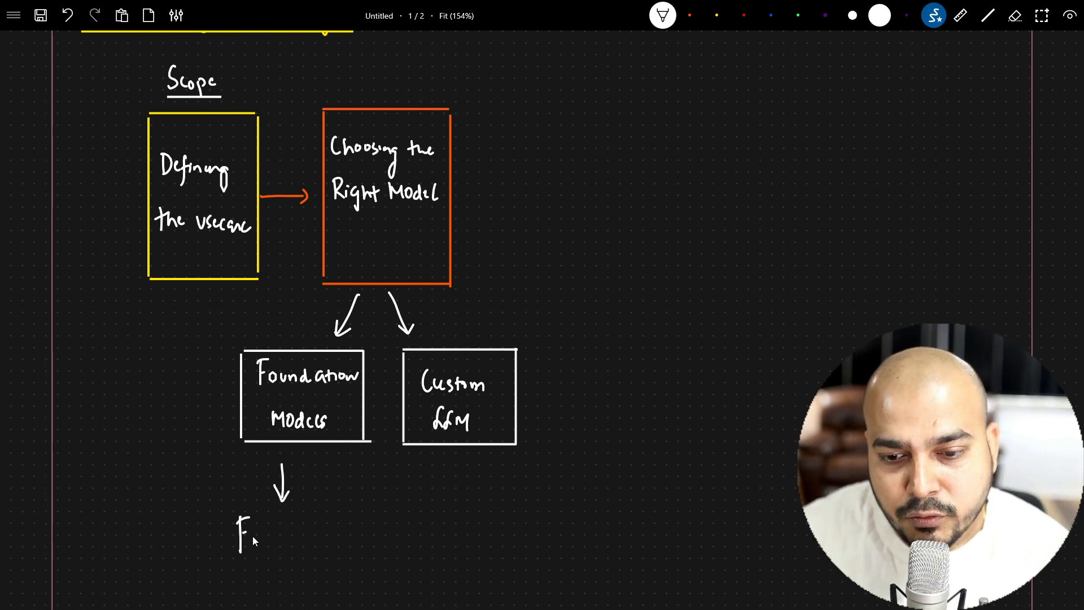
pyautogui.write('Fine Tuning')
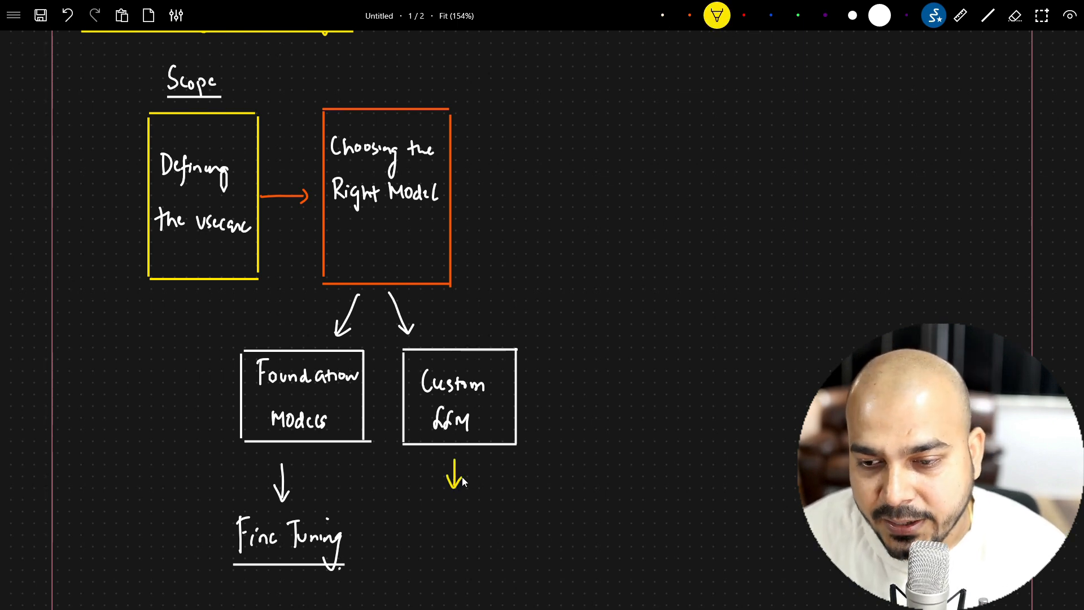
pyautogui.write('Building Your')
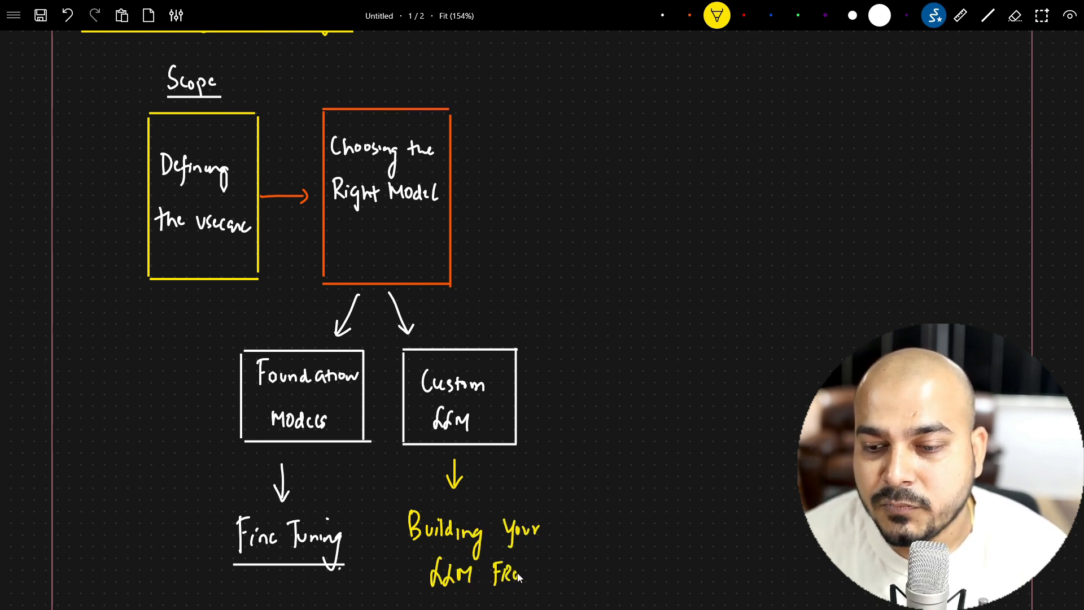
# Finish the note as 'Building your LLM from SCRATCH' while scrolling to review the diagram
pyautogui.scroll(-3)
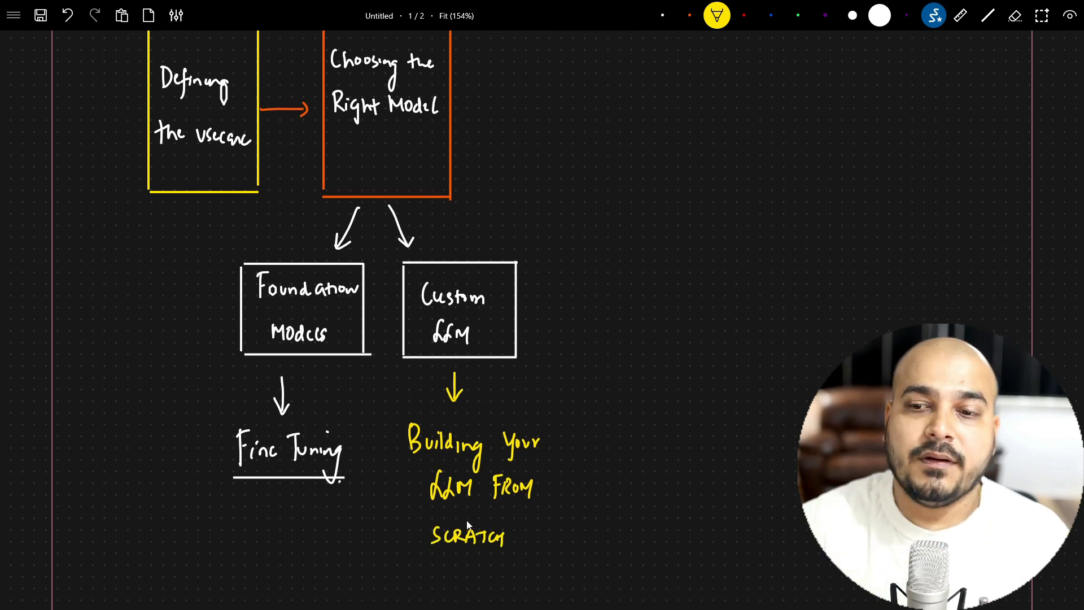
pyautogui.moveTo(424, 514)
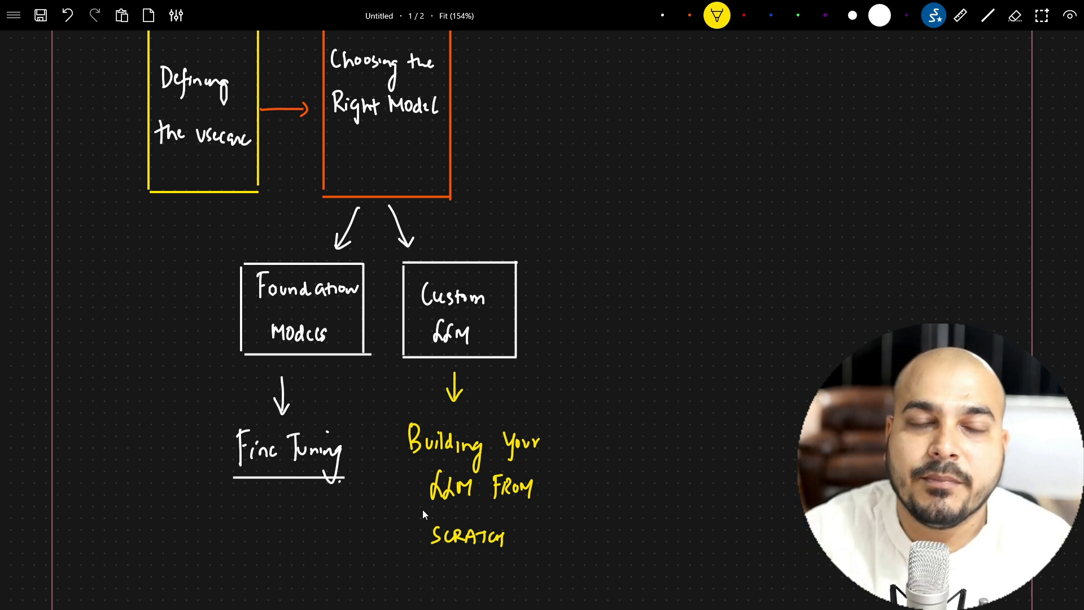
pyautogui.scroll(-3)
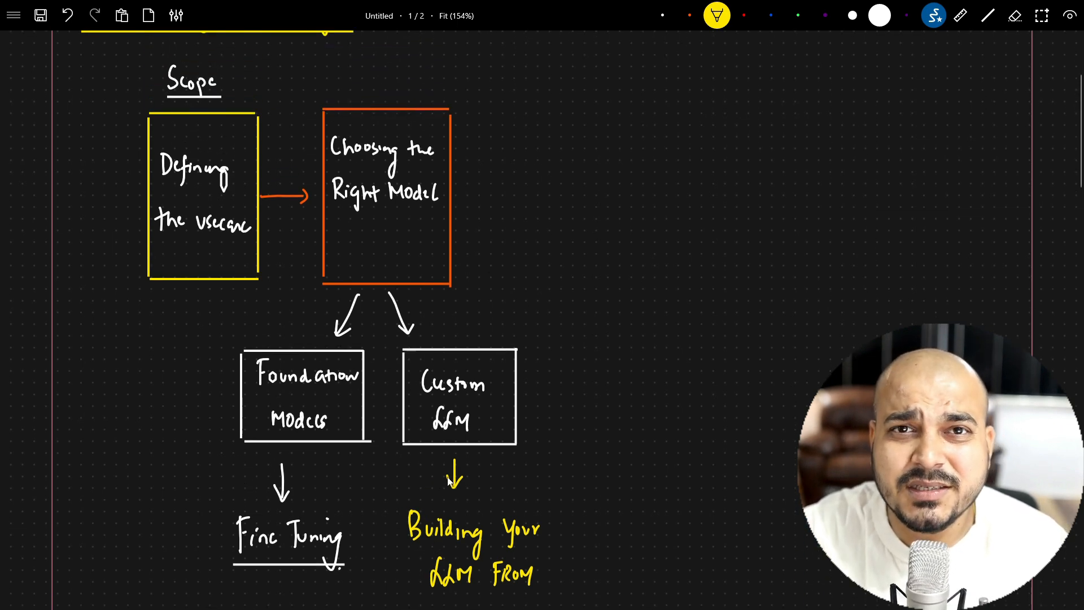
pyautogui.scroll(-3)
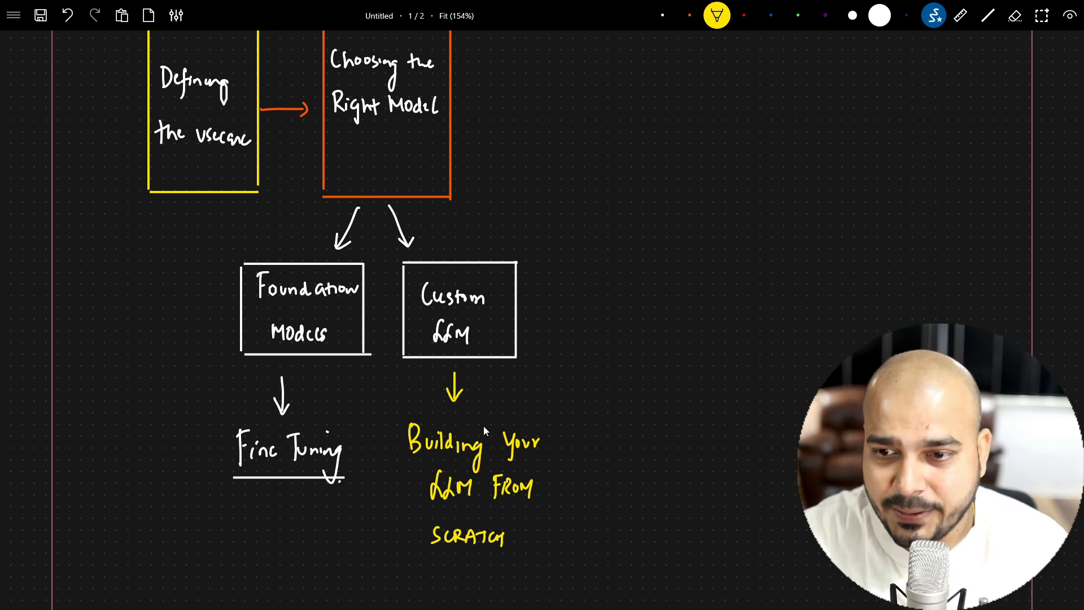
pyautogui.scroll(-3)
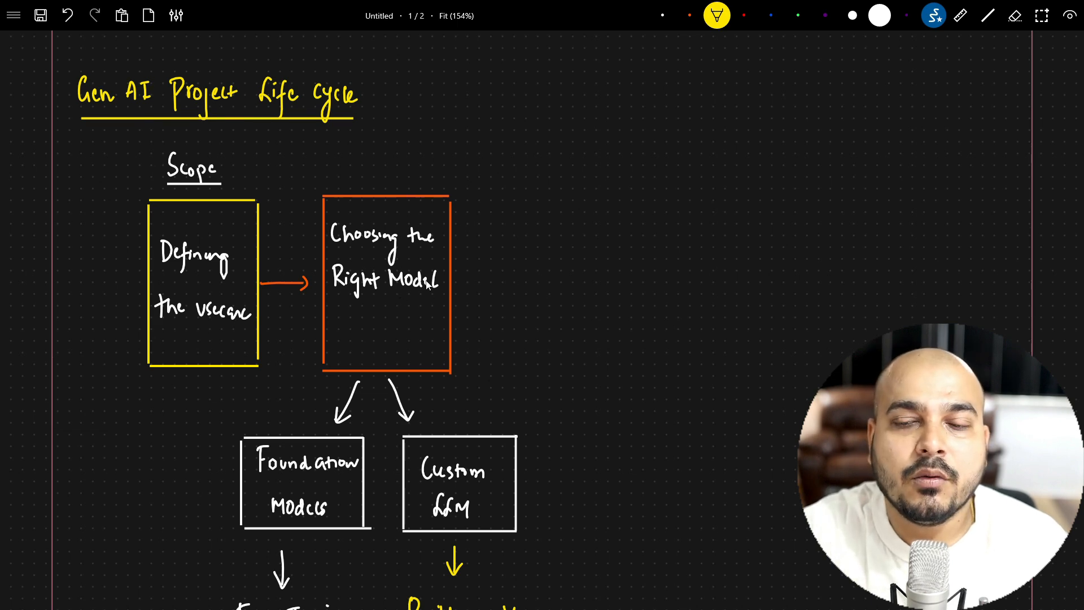
pyautogui.scroll(-3)
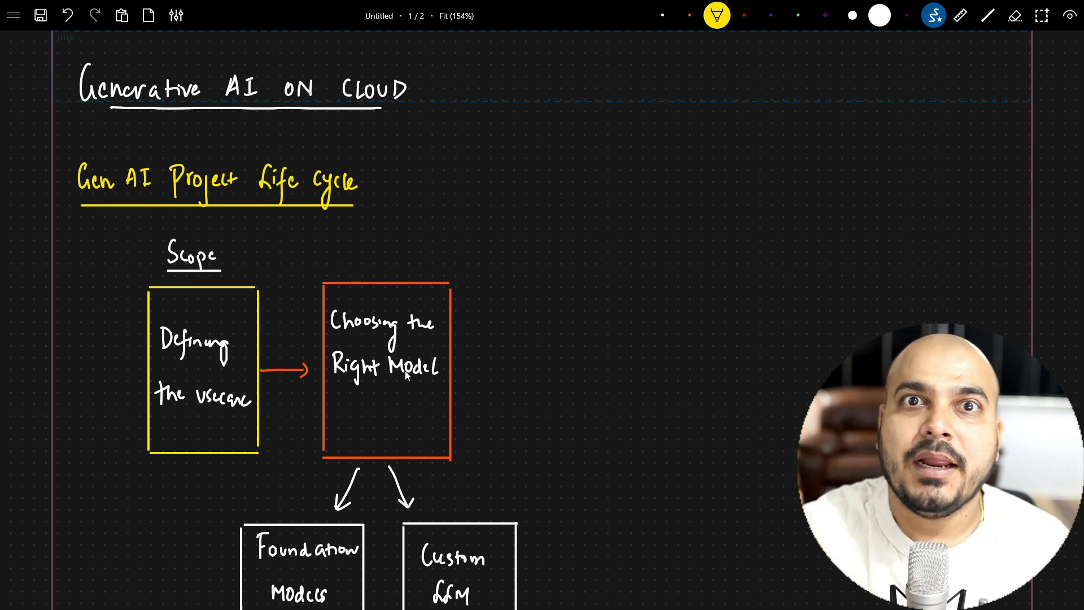
pyautogui.scroll(-3)
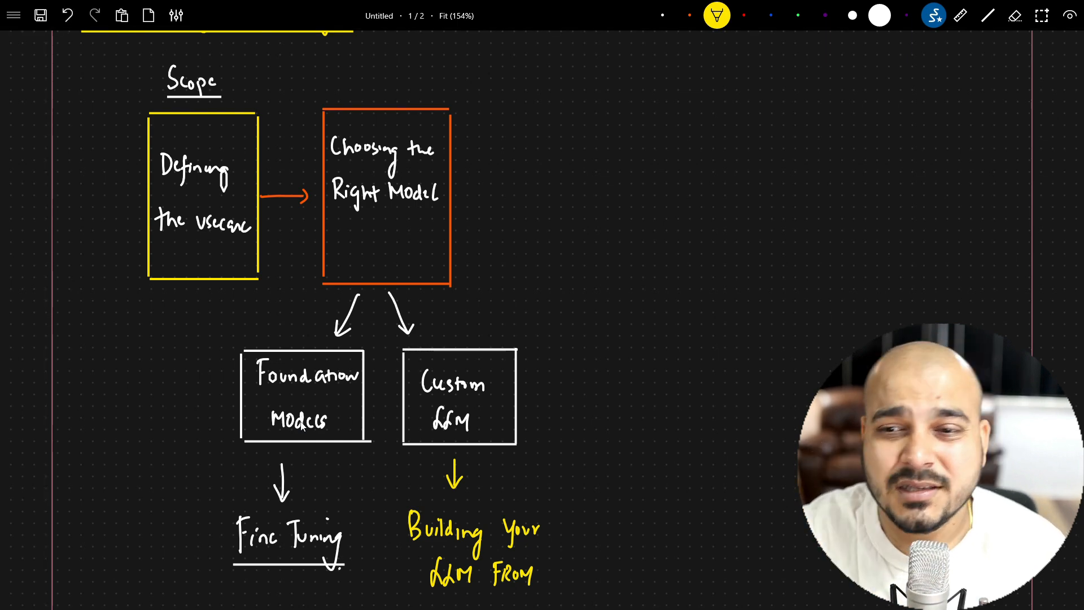
pyautogui.scroll(-3)
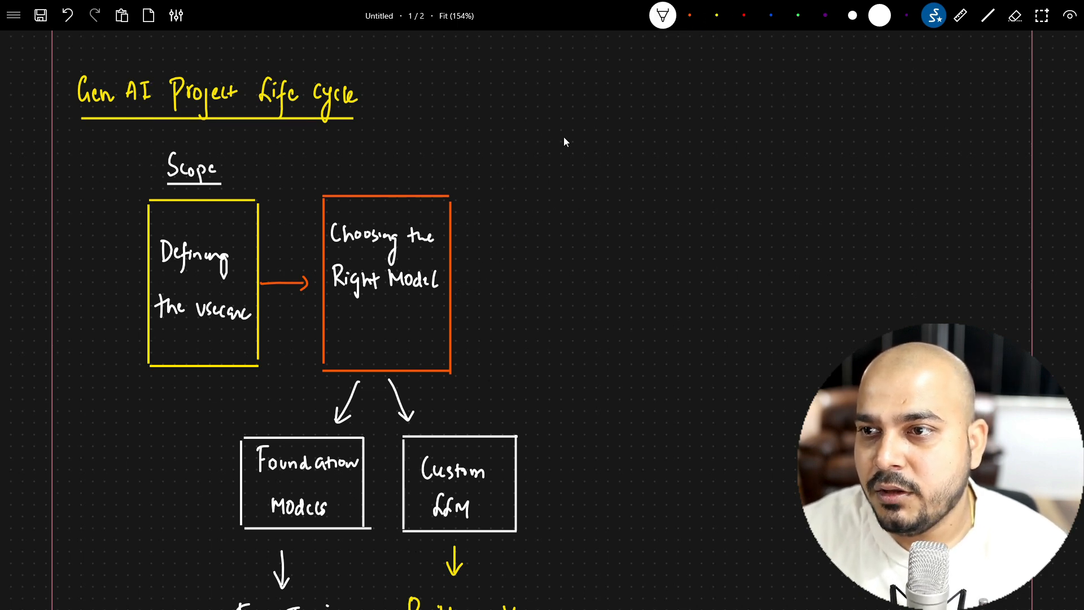
# Draw a white arrow from the model box to a numbered list: ① Prompt Engineering, ② Fine Tuning, ③
pyautogui.moveTo(453, 278); pyautogui.dragTo(511, 278)
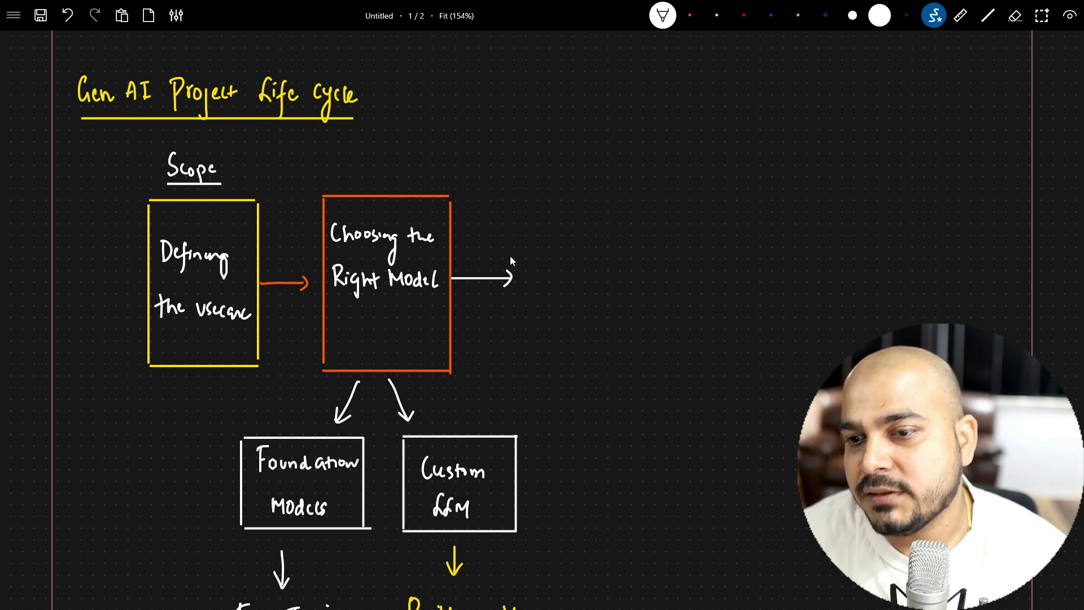
pyautogui.moveTo(508, 200); pyautogui.dragTo(525, 221)
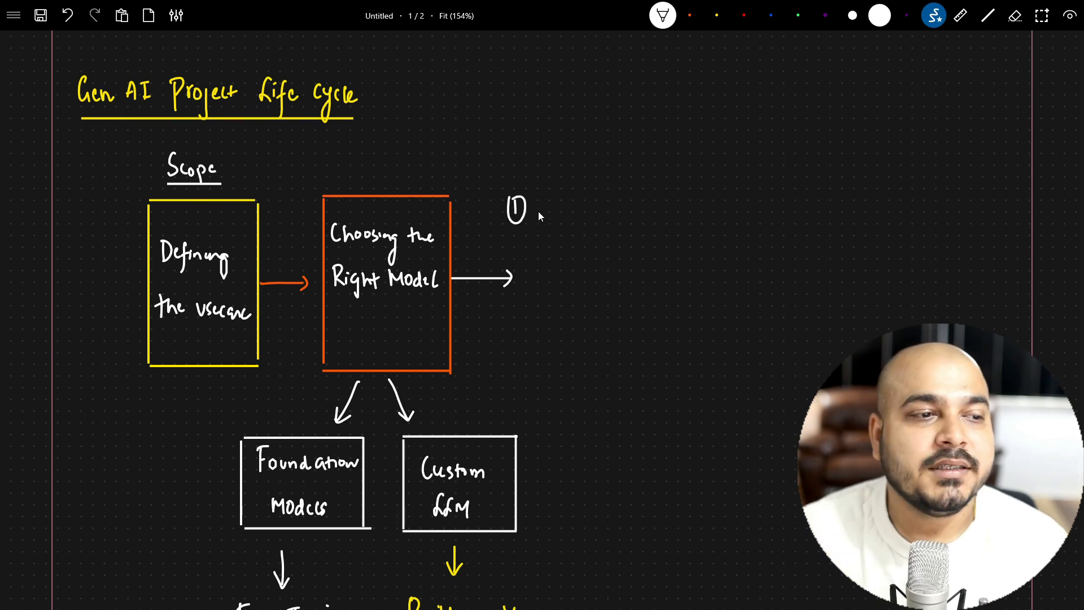
pyautogui.write('PROMPT Engineering')
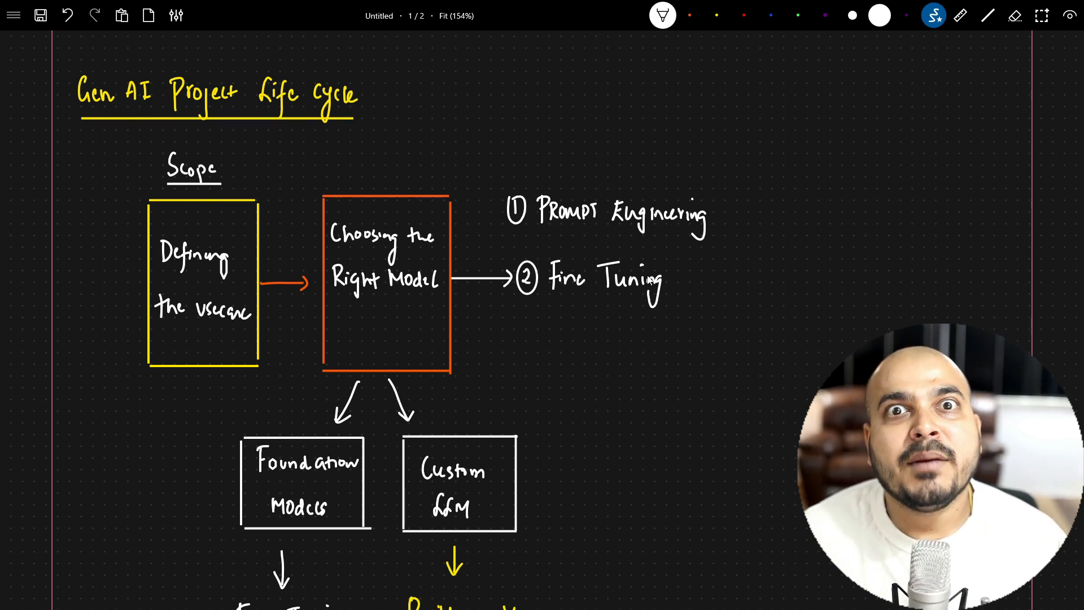
pyautogui.moveTo(521, 343)
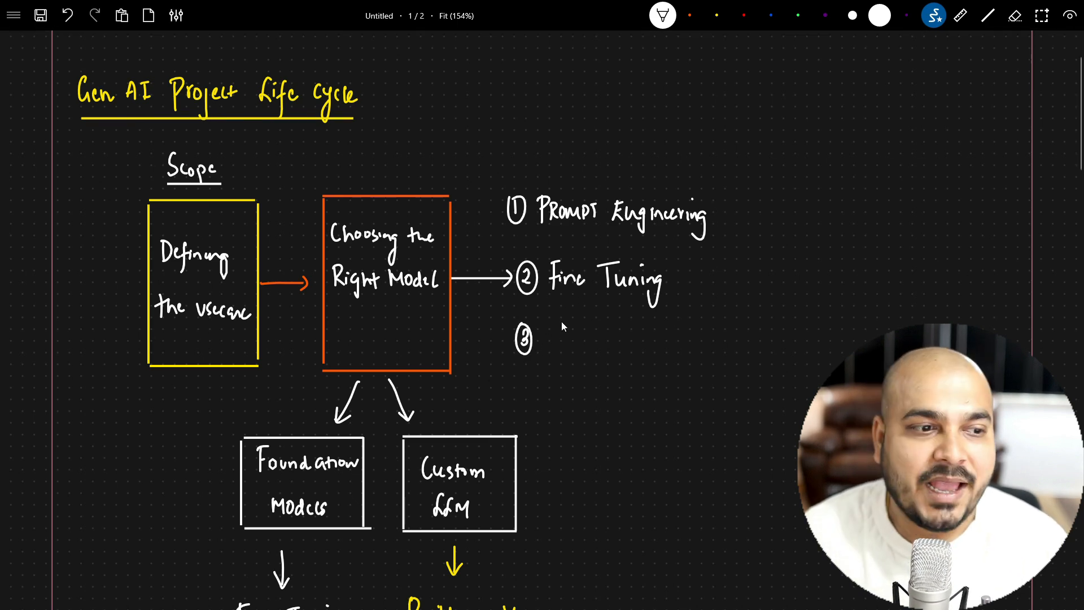
# Write 'Training with Human Feedback' as the third list item
pyautogui.write('Alig')
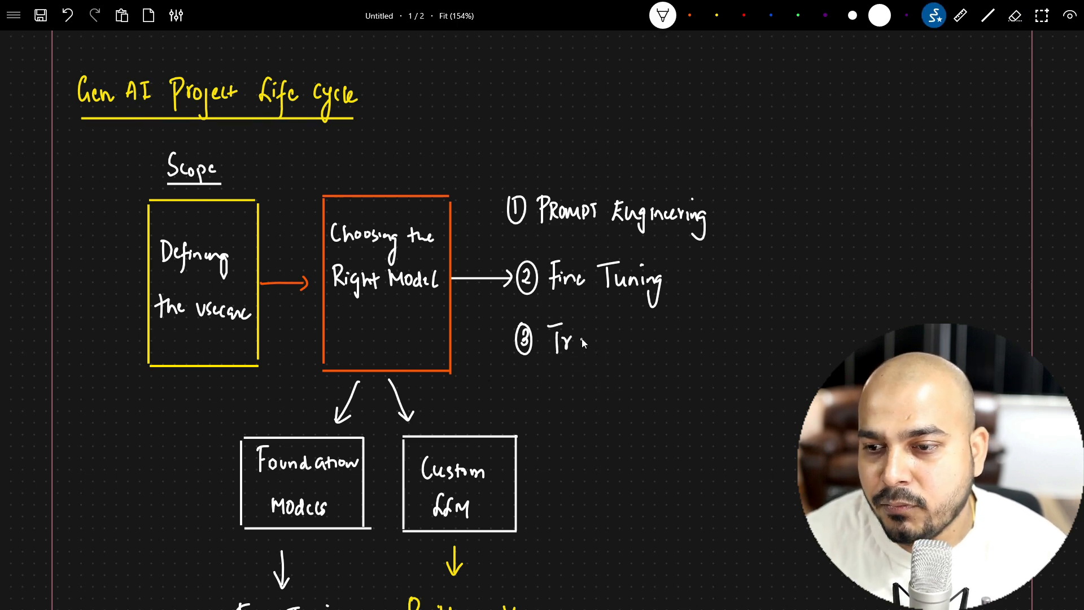
pyautogui.write('Training with')
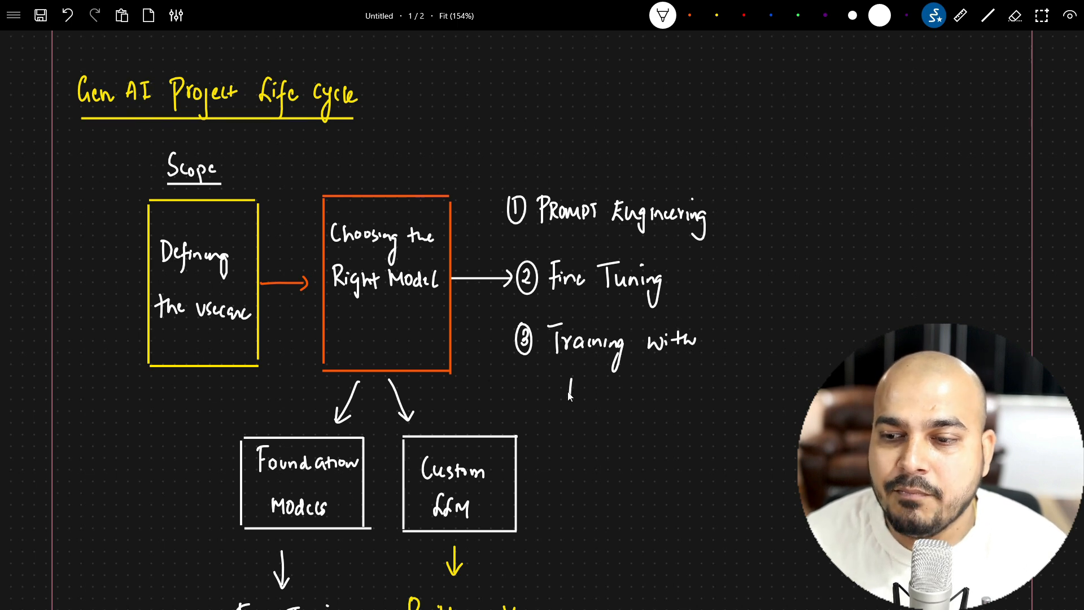
pyautogui.write('Human Feedback')
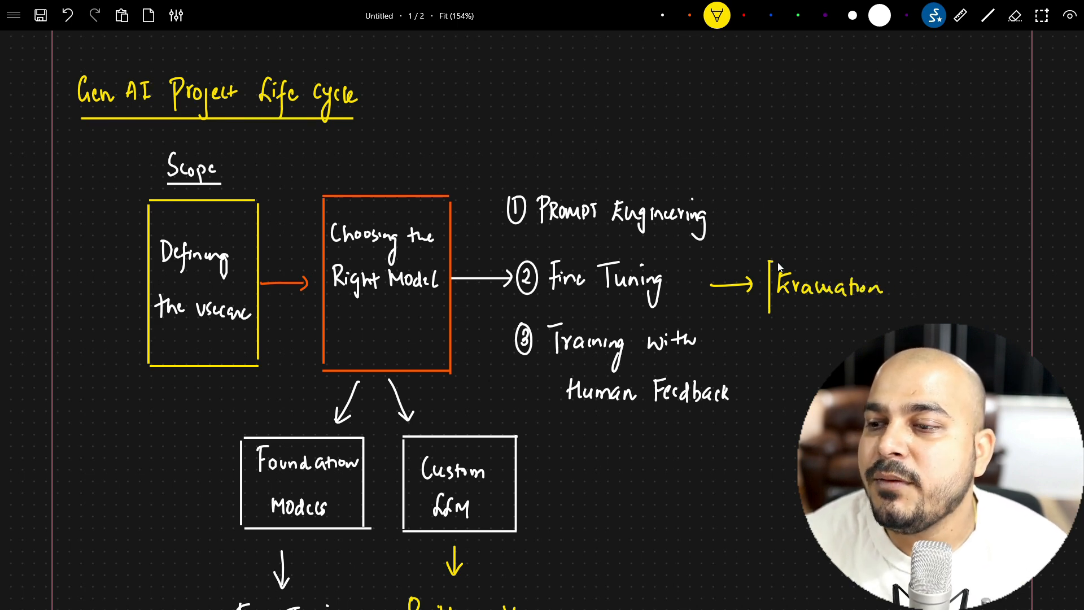
# Enclose 'Evaluation' in a yellow box at the end of the arrow
pyautogui.moveTo(774, 262); pyautogui.dragTo(893, 315)
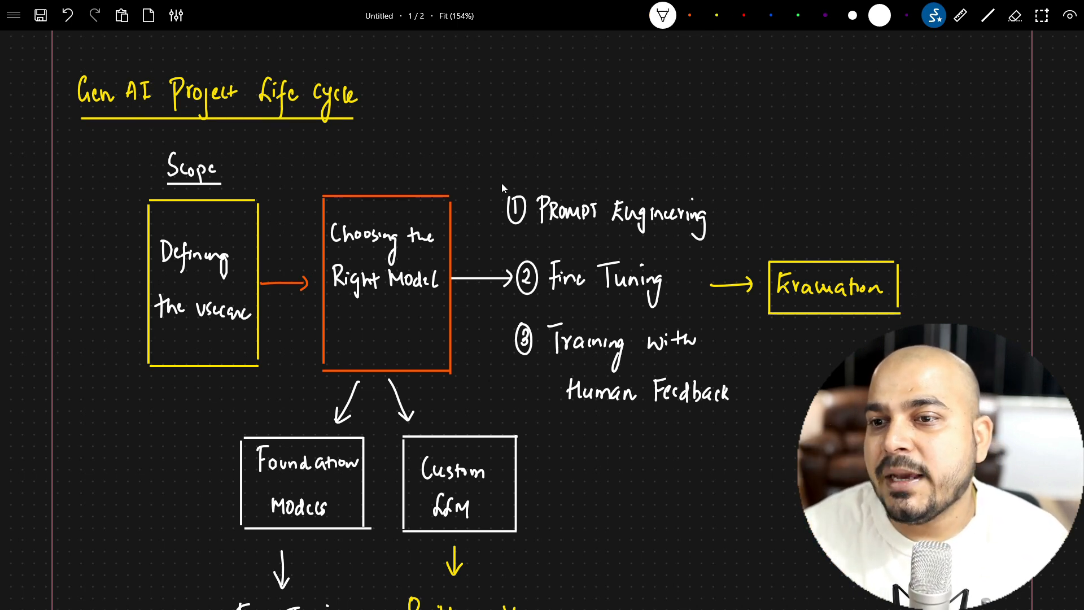
# Brace the three methods and write the orange heading 'Adapt And Align Module'
pyautogui.moveTo(498, 183); pyautogui.dragTo(653, 152)
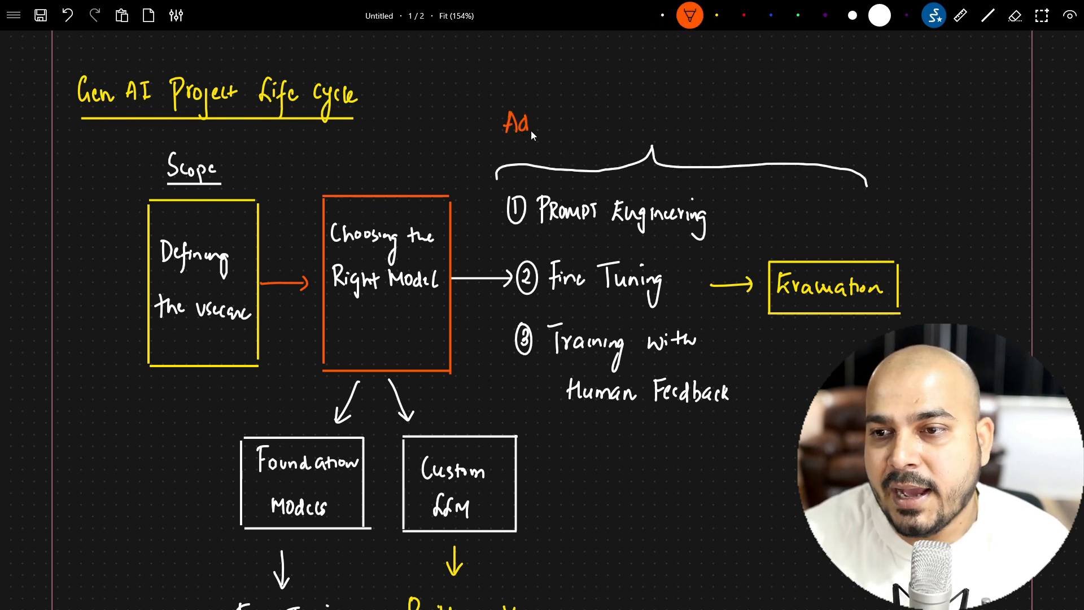
pyautogui.write('Adapt A')
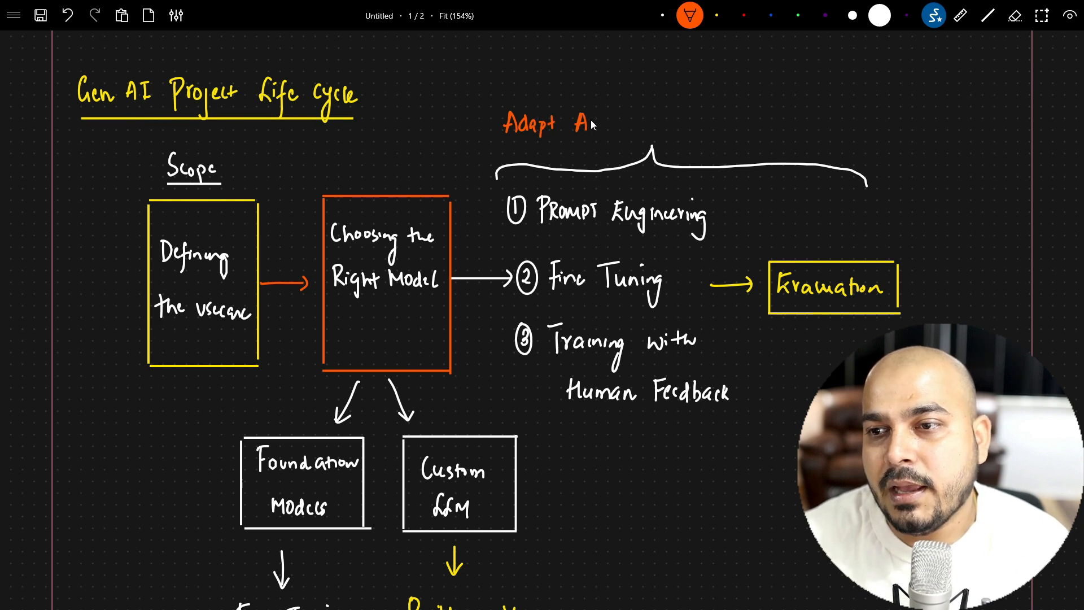
pyautogui.write('And Alig')
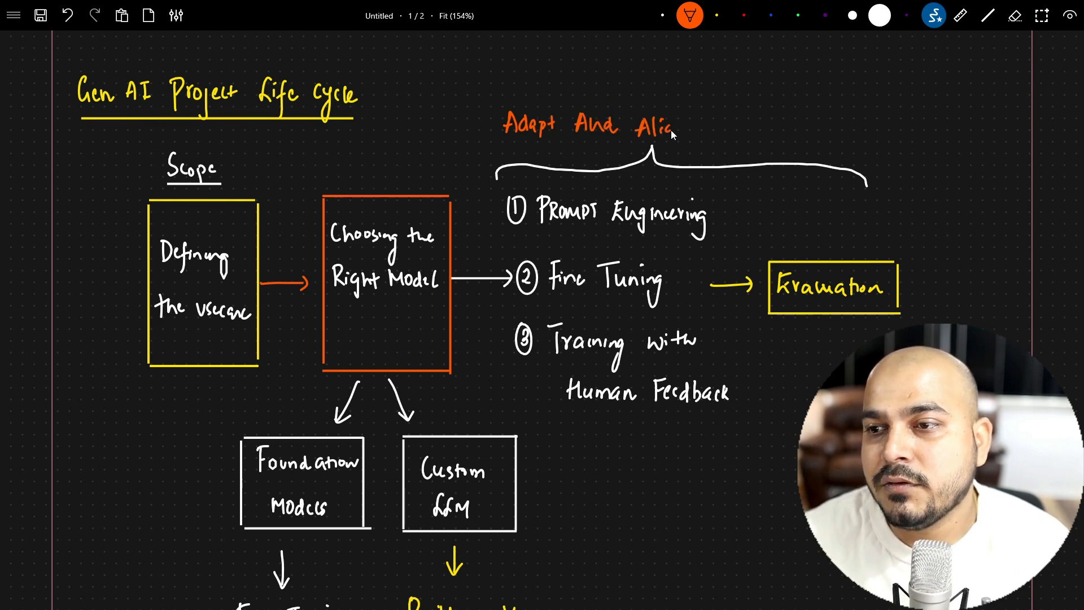
pyautogui.write('Mod')
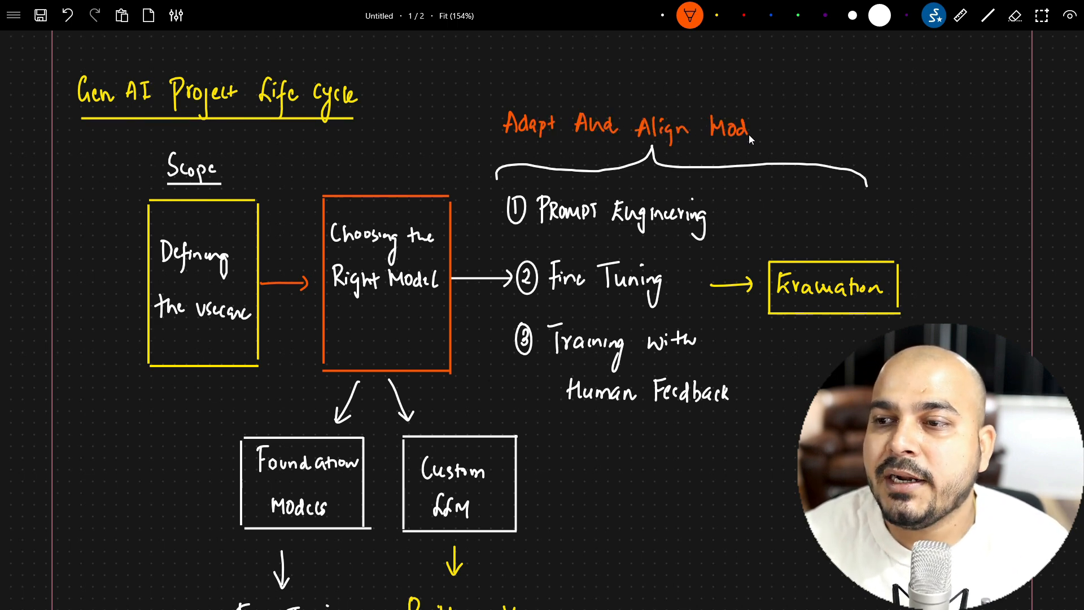
pyautogui.write('ula')
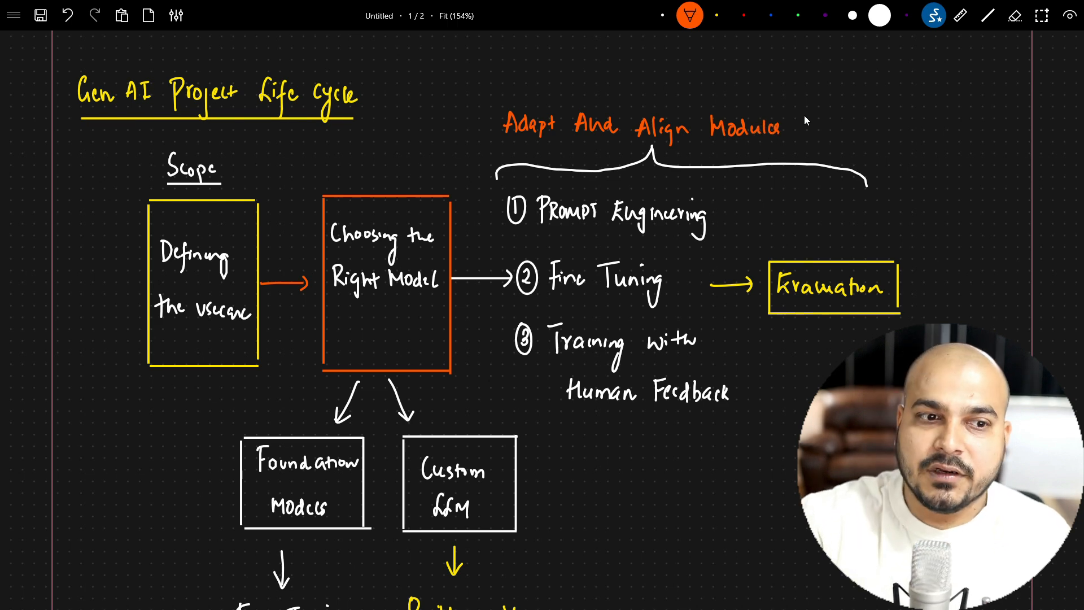
# Connect Evaluation to 'Metrics' with upward arrows beside it
pyautogui.scroll(-3)
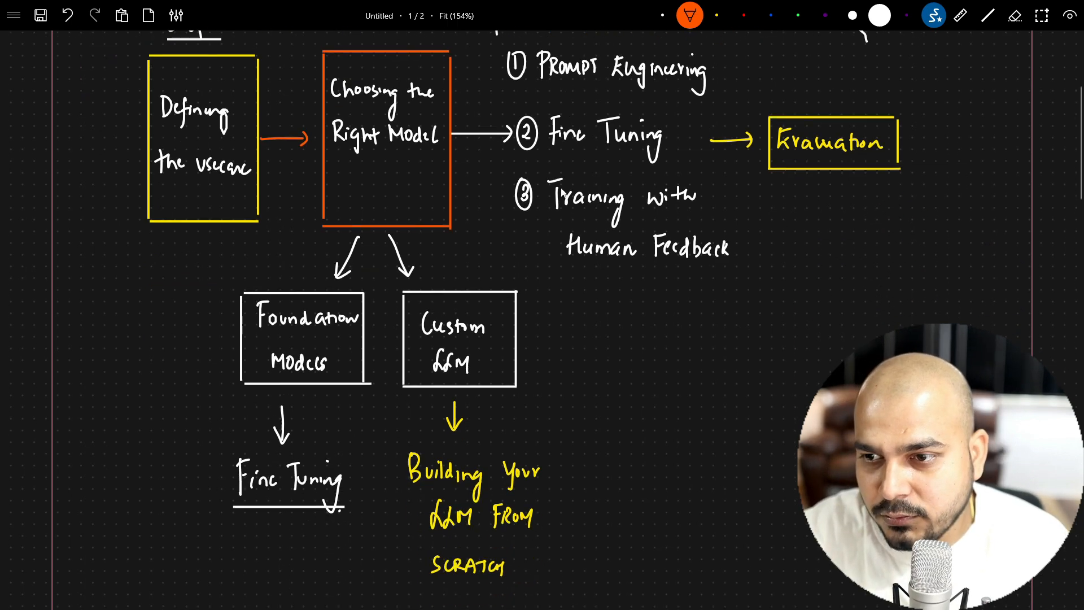
pyautogui.scroll(-3)
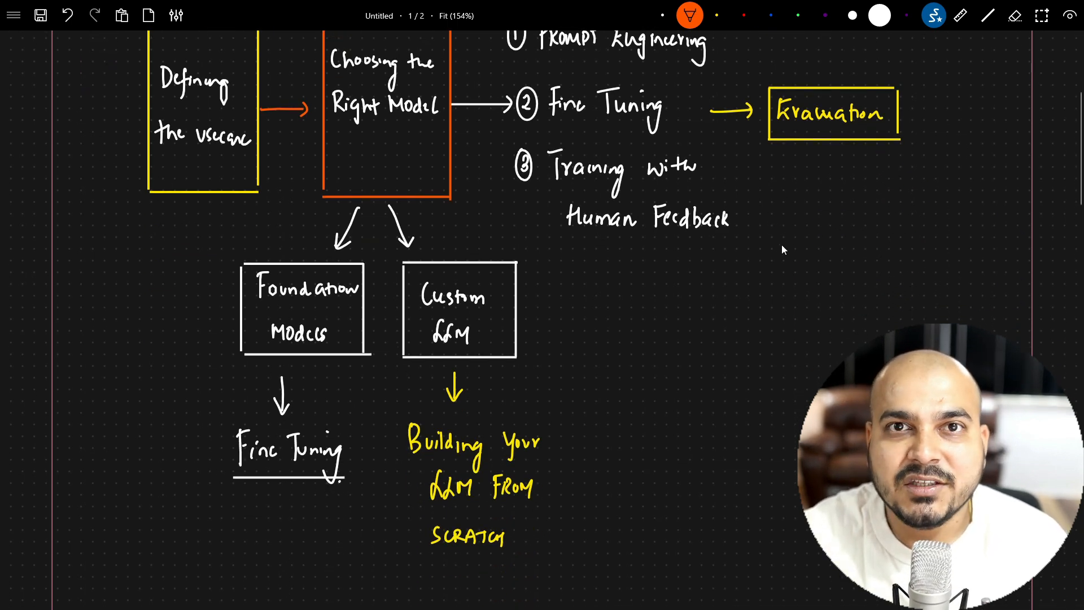
pyautogui.scroll(-3)
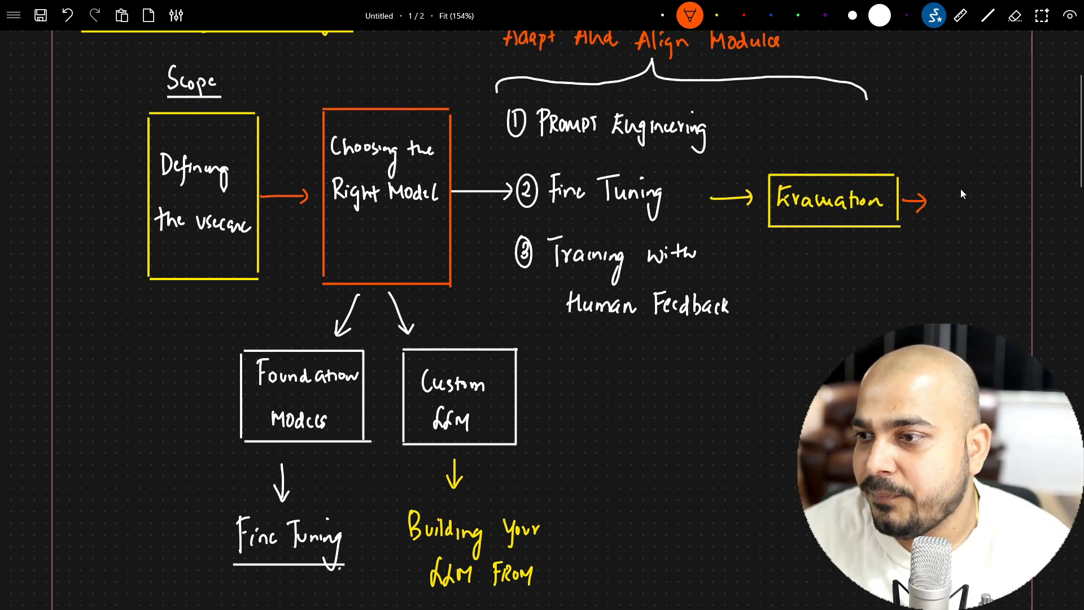
pyautogui.write('Metrics')
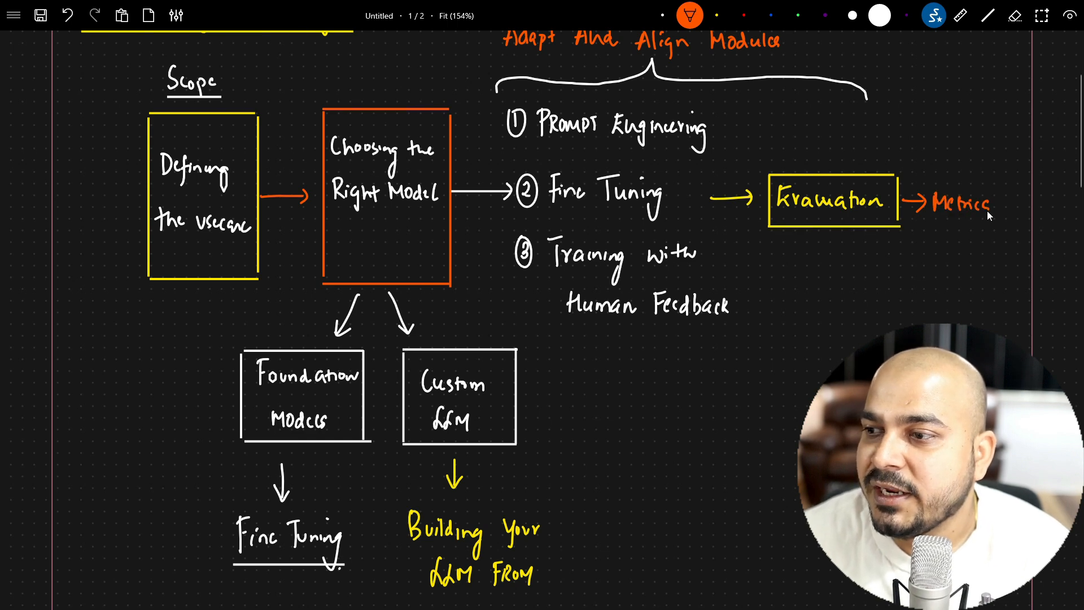
pyautogui.moveTo(999, 211); pyautogui.dragTo(1016, 194)
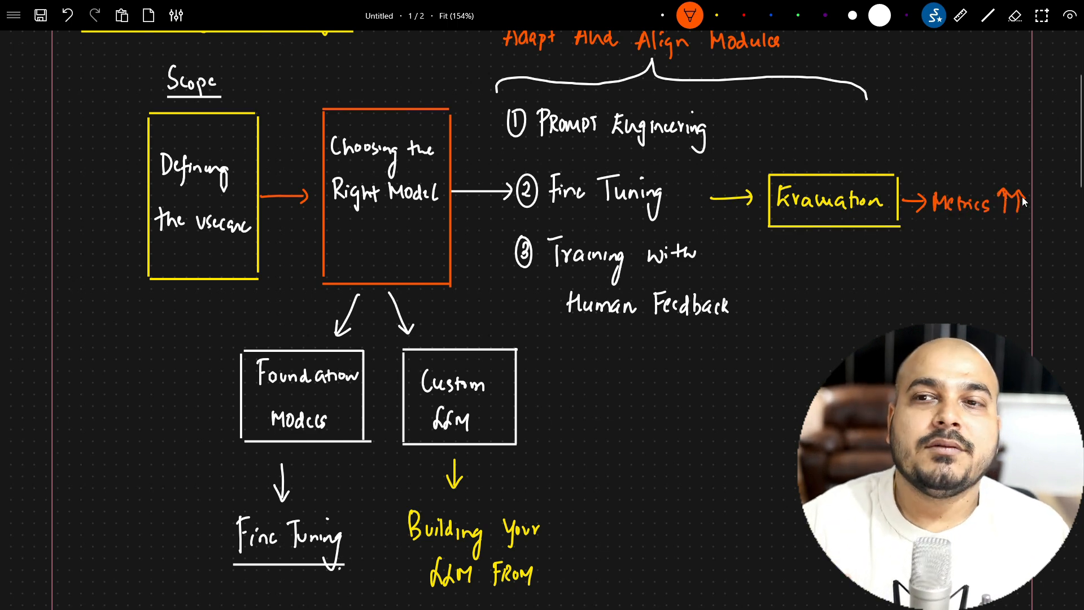
pyautogui.scroll(-3)
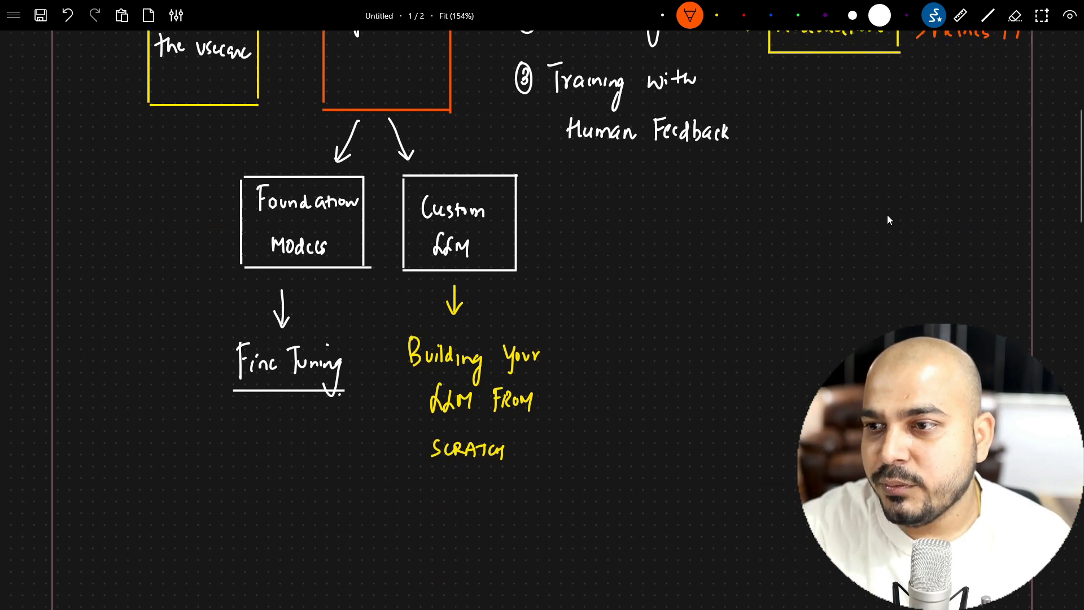
# In green ink, draw a double arrow under Deployment and write Application Integration
pyautogui.click(797, 15)
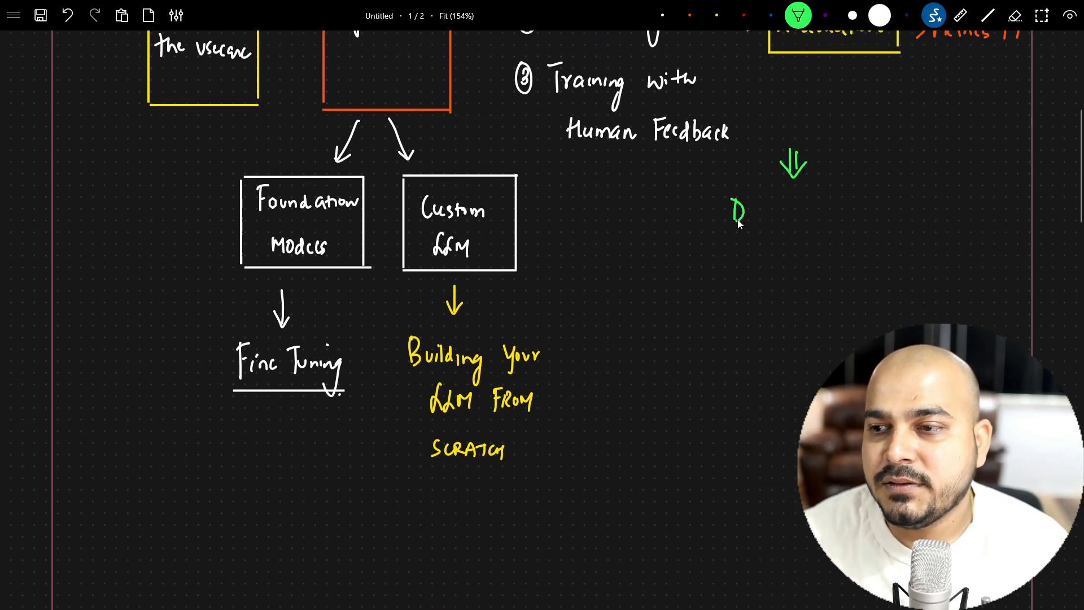
pyautogui.write('Deployment')
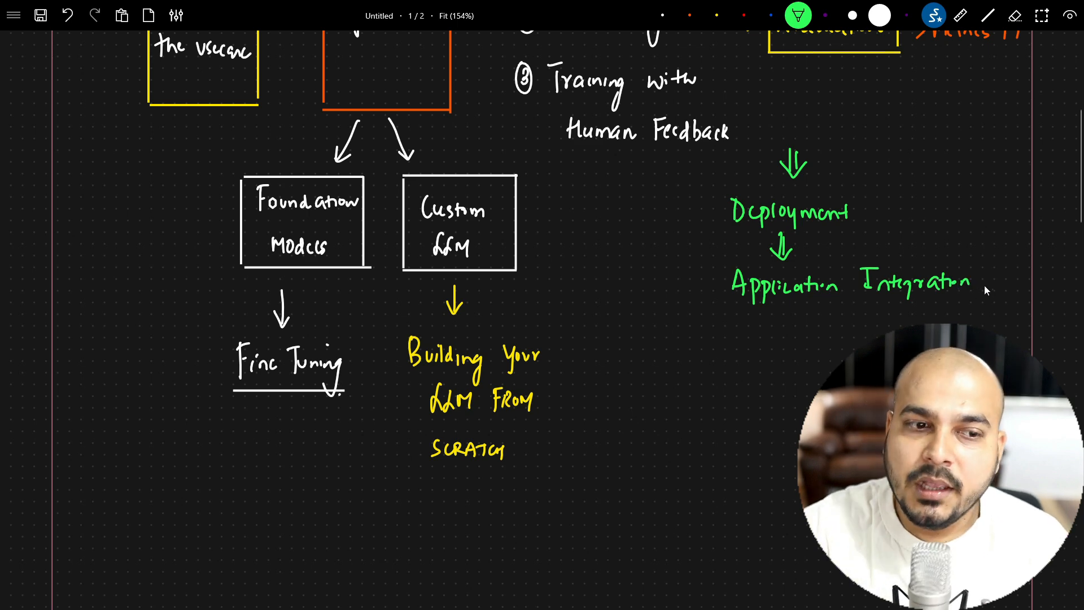
pyautogui.scroll(-3)
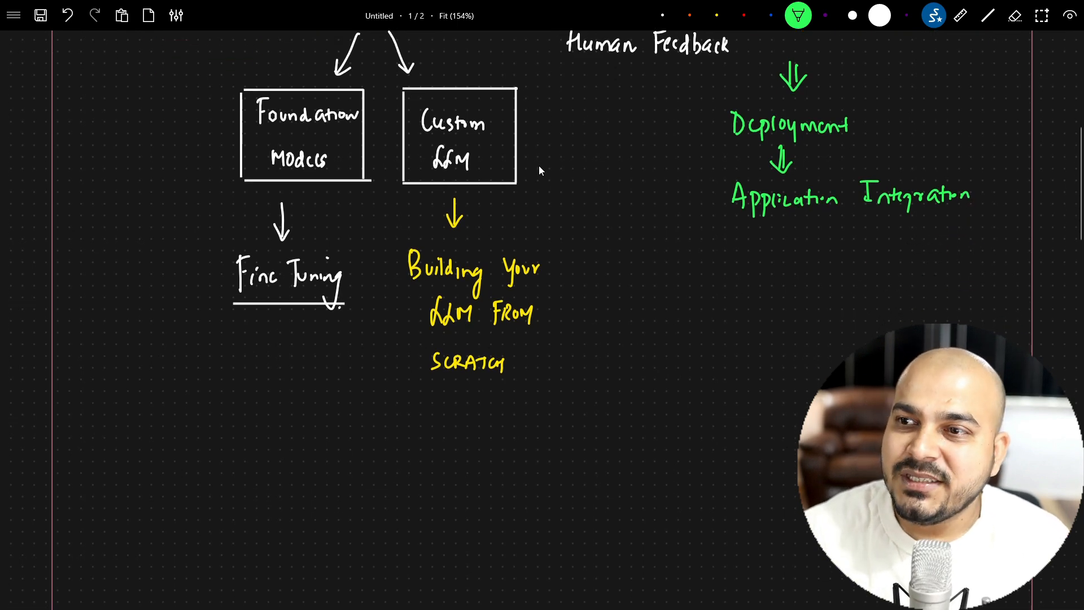
# Draw a yellow arrow down-left and write 'Optimize And Deploy Models For Inferencing'
pyautogui.moveTo(773, 228); pyautogui.dragTo(740, 277)
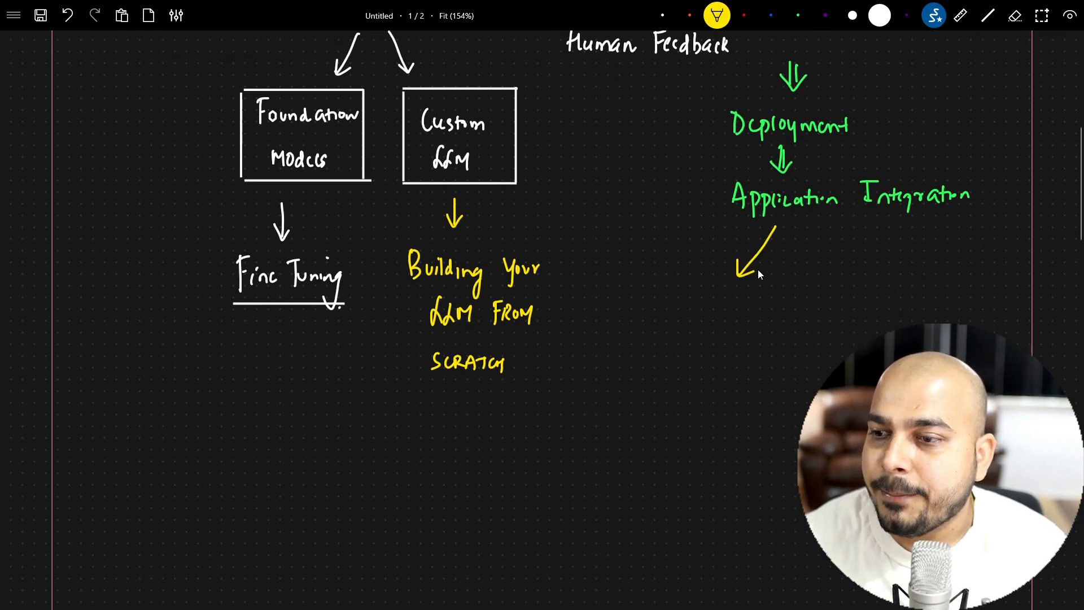
pyautogui.write('Opt')
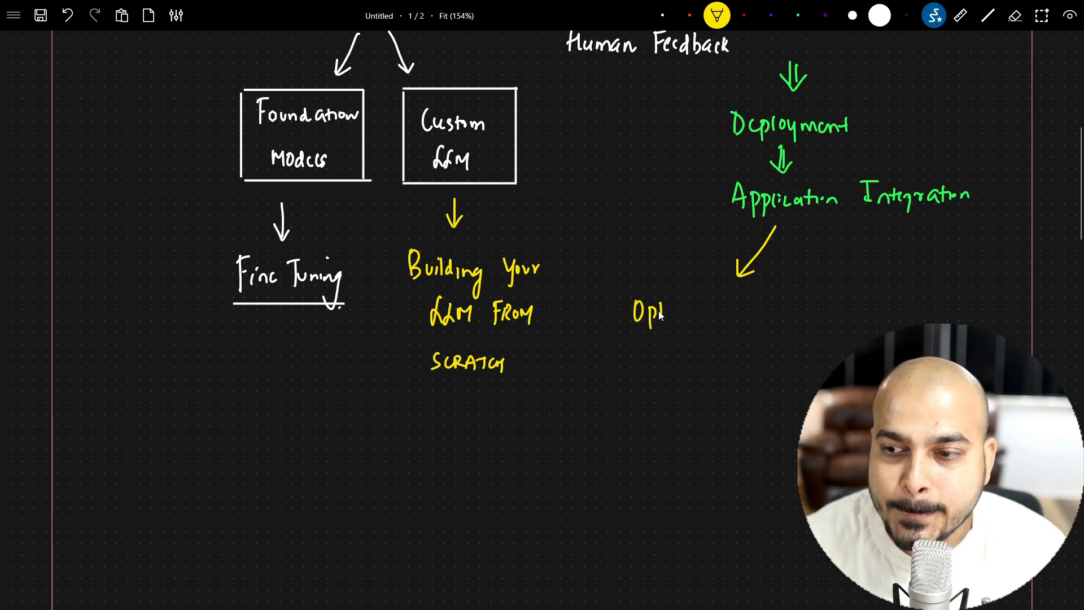
pyautogui.write('Optimize Model')
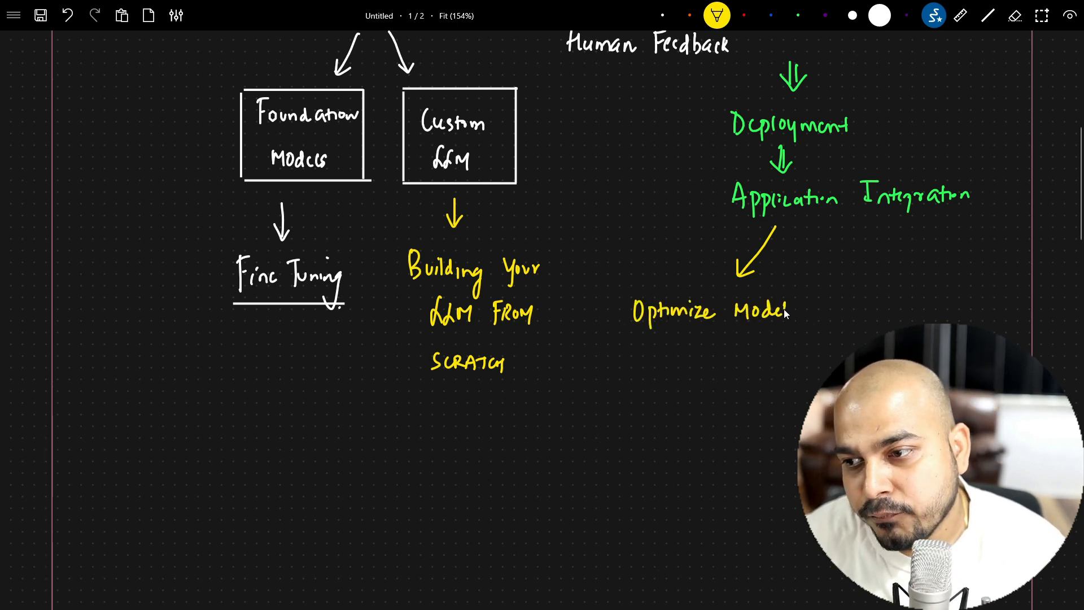
pyautogui.write('s')
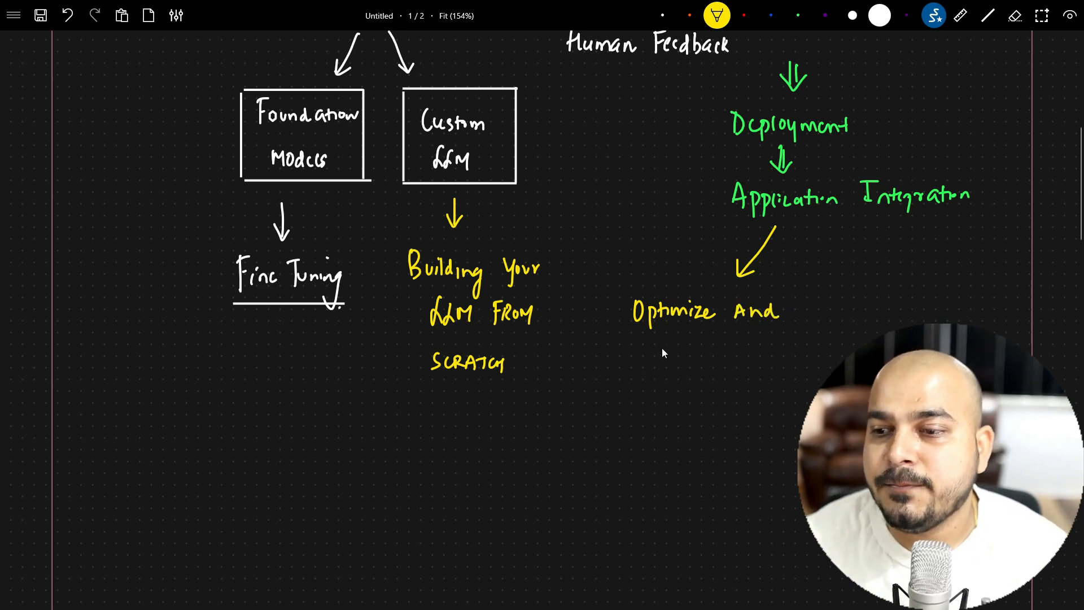
pyautogui.write('Deploy')
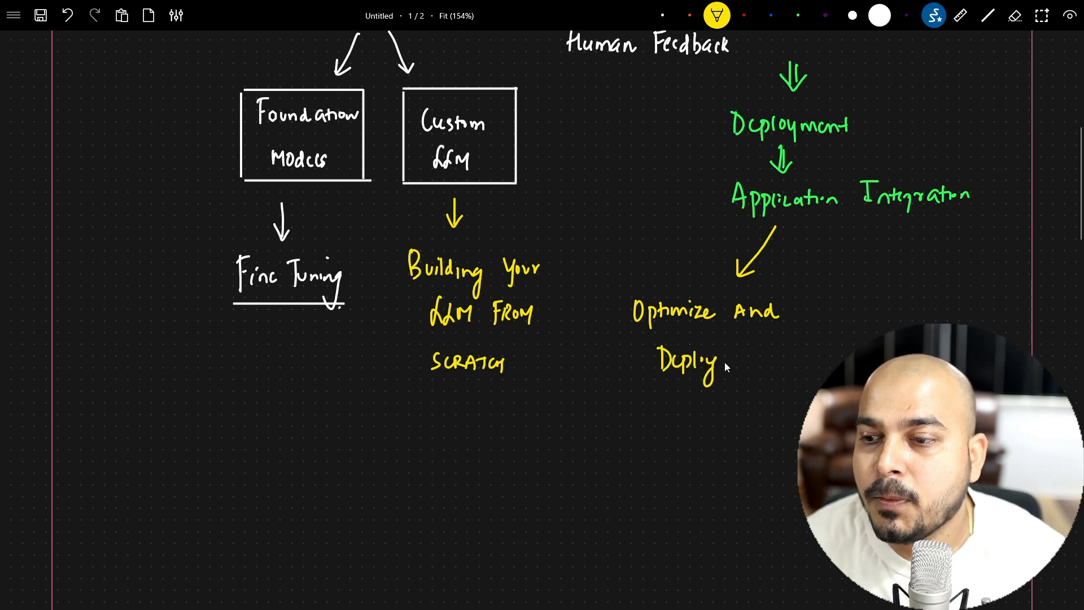
pyautogui.write('Models')
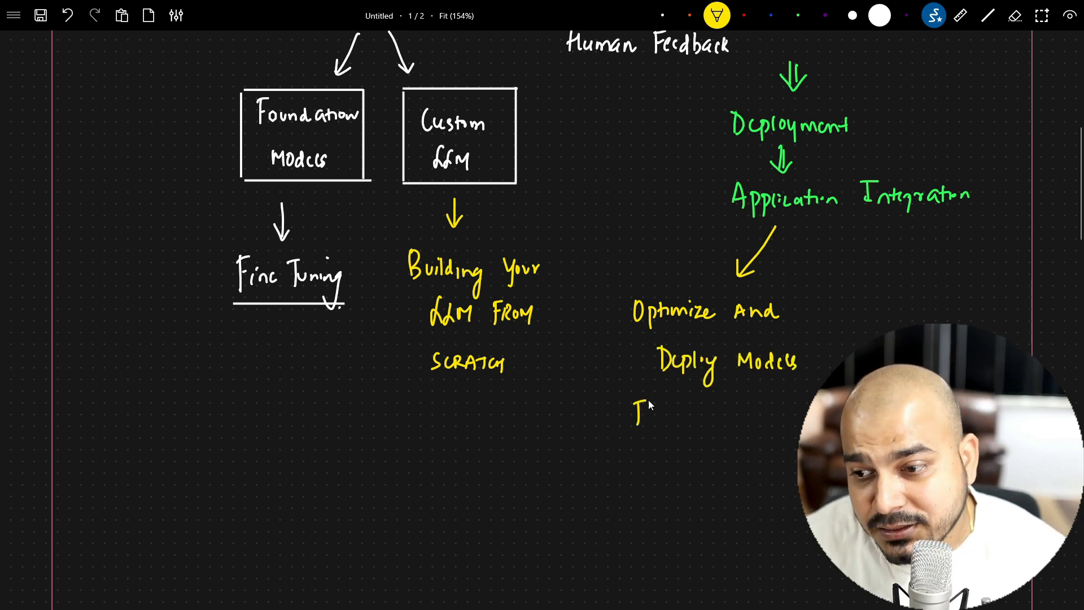
pyautogui.write('For Inferencing')
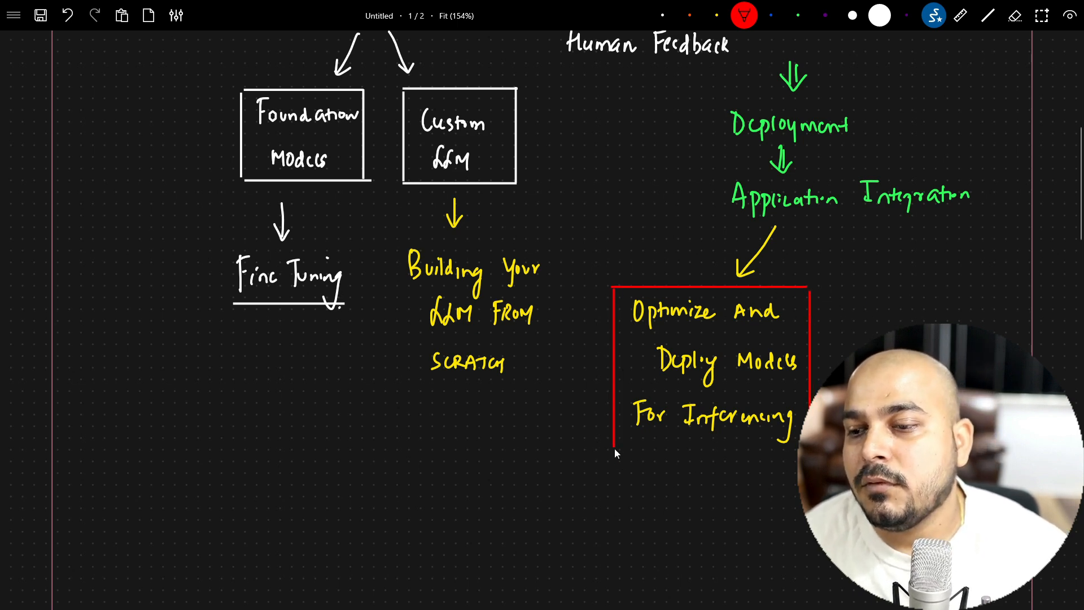
# Close the red box, arrow it to LLMOps, and box Groq with a double arrow to LPU
pyautogui.moveTo(609, 449); pyautogui.dragTo(567, 449)
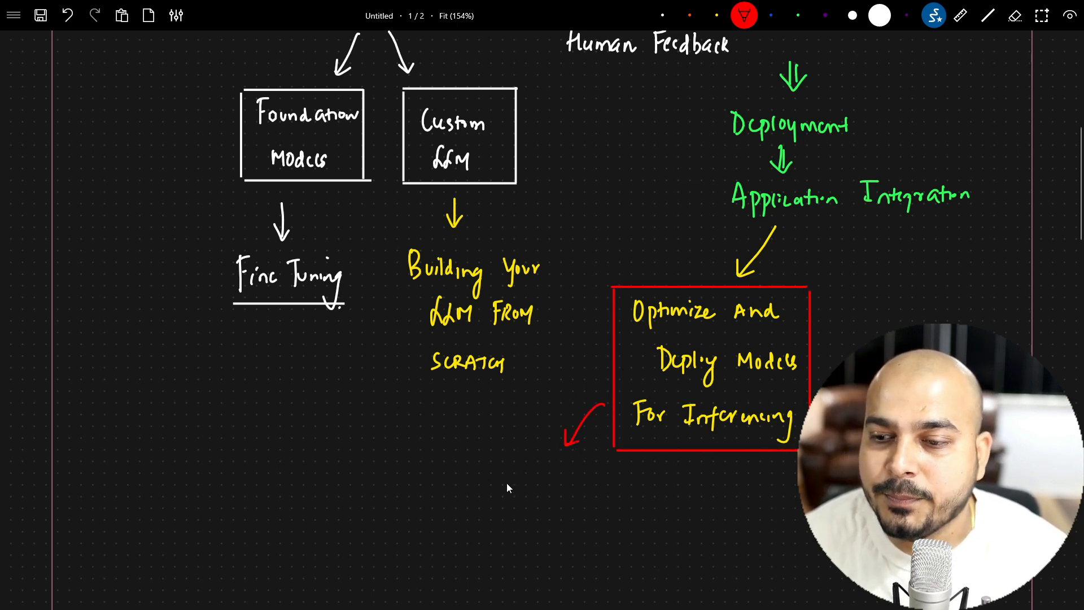
pyautogui.moveTo(495, 481); pyautogui.dragTo(553, 484)
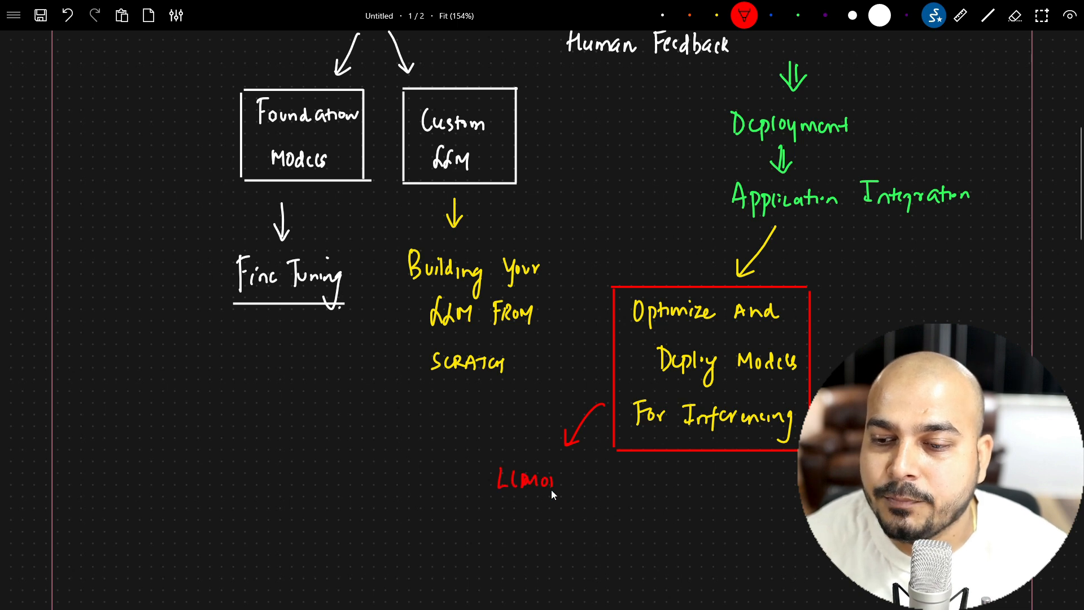
pyautogui.write('PS')
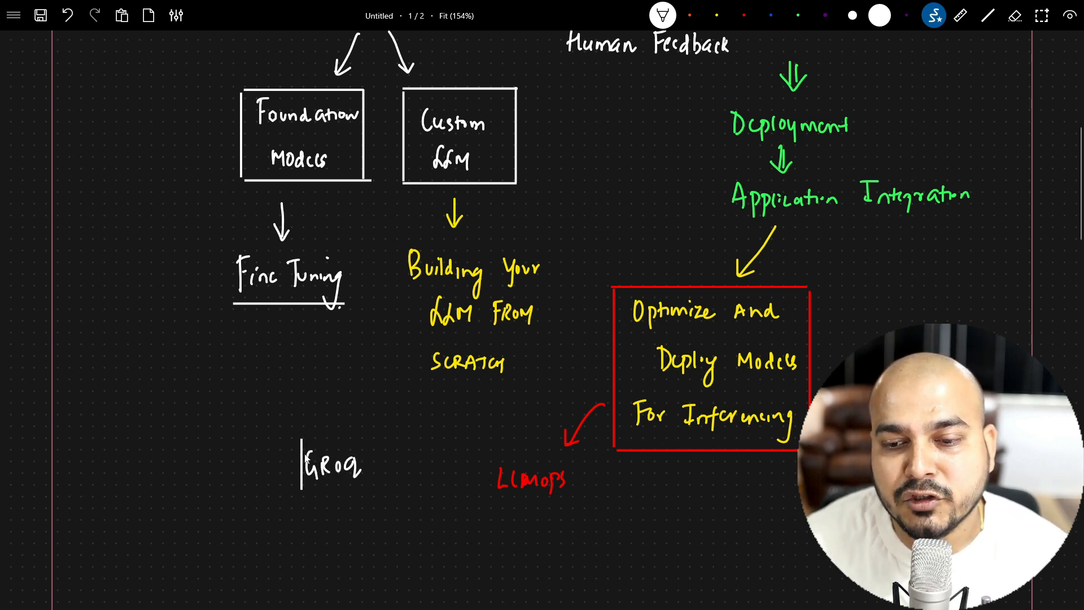
pyautogui.moveTo(301, 440); pyautogui.dragTo(387, 495)
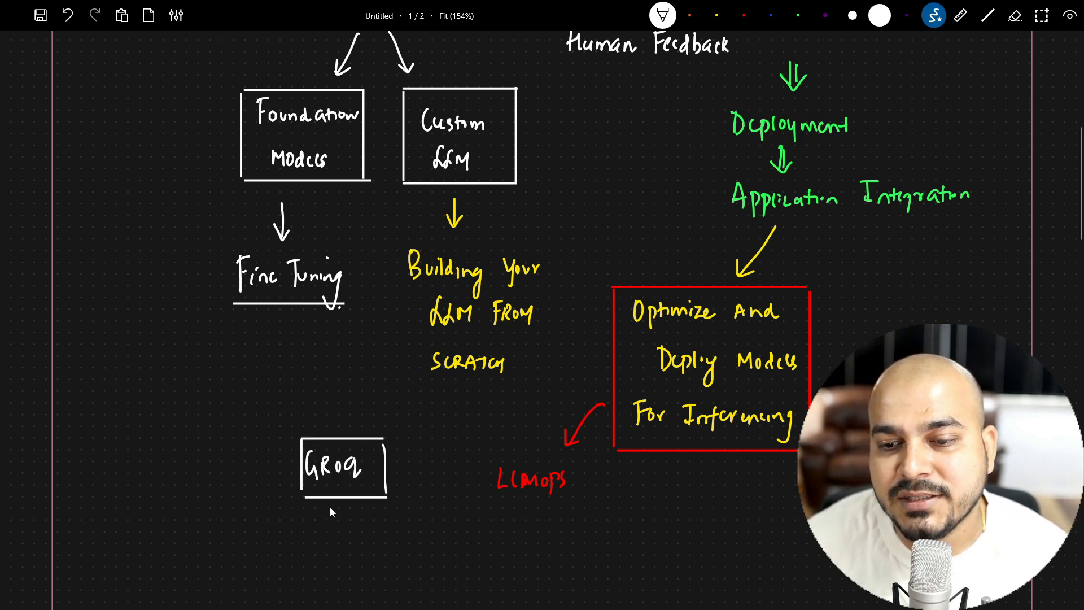
pyautogui.moveTo(332, 505); pyautogui.dragTo(318, 561)
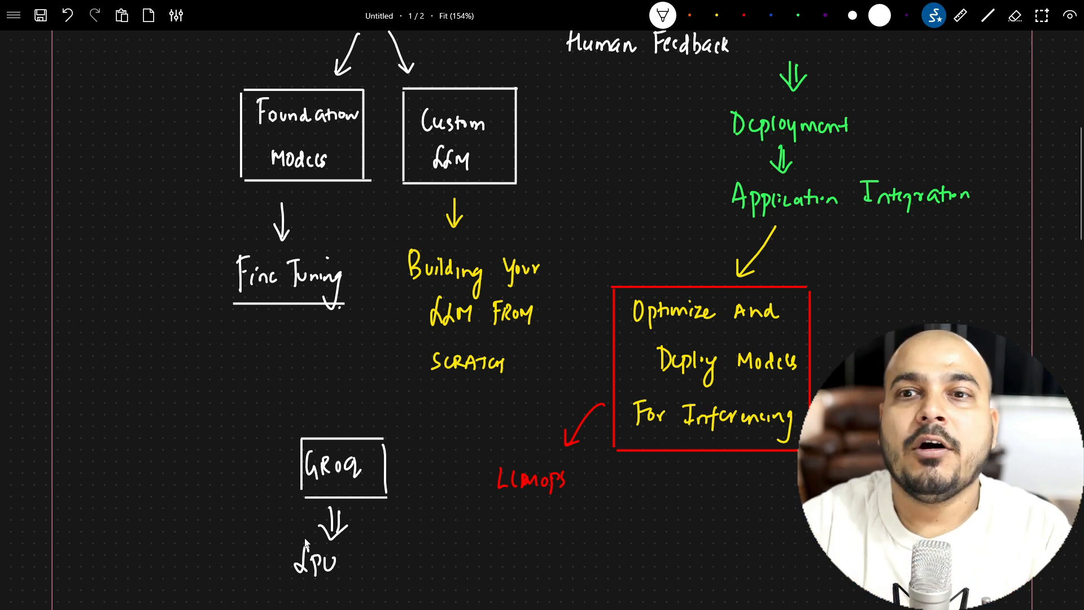
# Scroll down to LLMOps and begin the yellow list with '1 AWS' and '2'
pyautogui.scroll(-3)
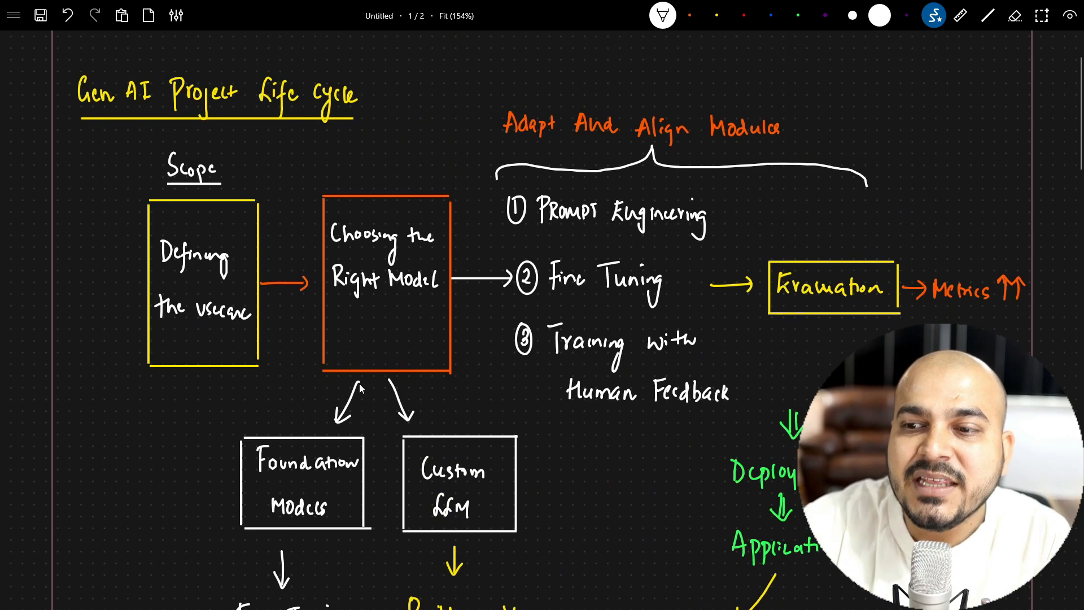
pyautogui.scroll(-3)
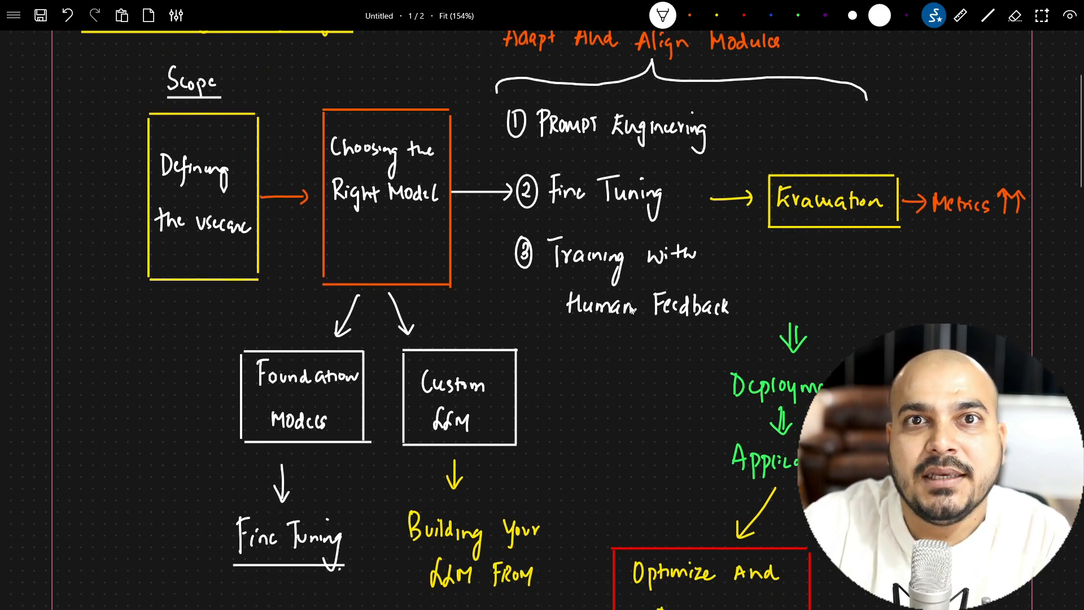
pyautogui.moveTo(610, 354)
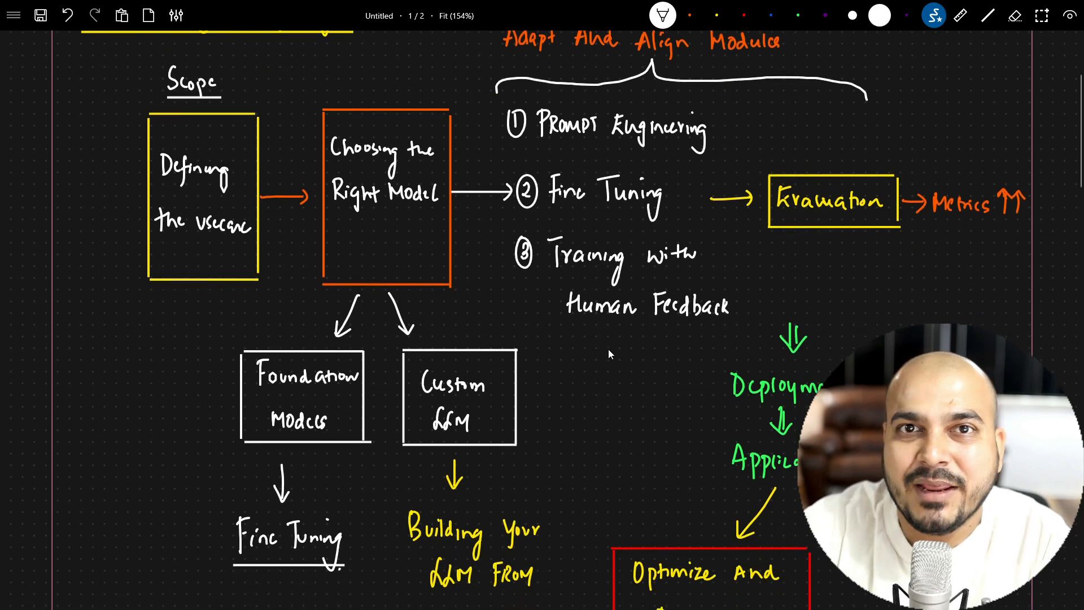
pyautogui.scroll(-3)
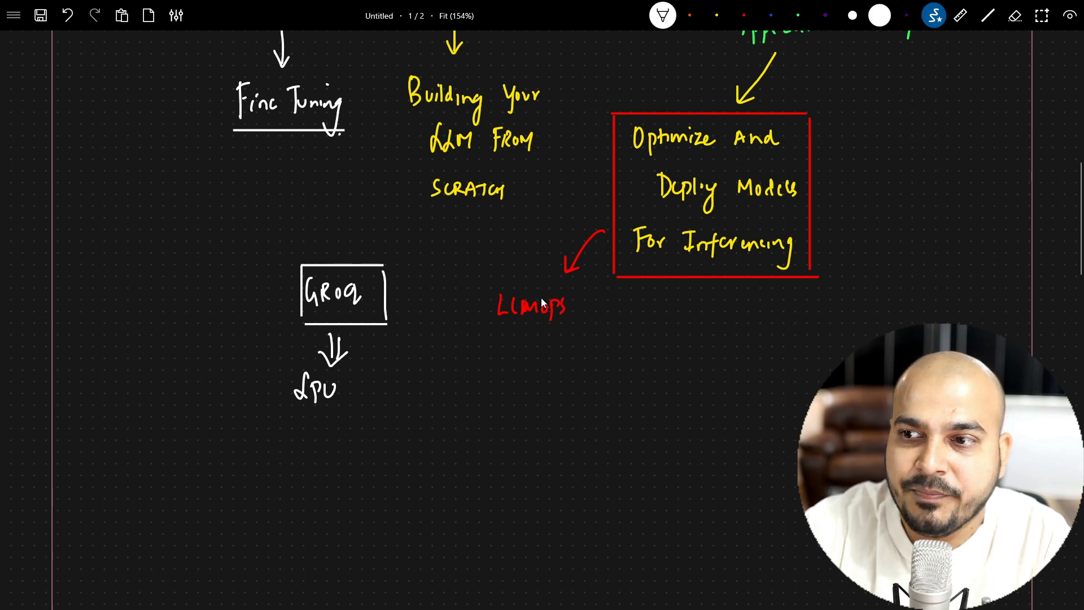
pyautogui.moveTo(695, 280)
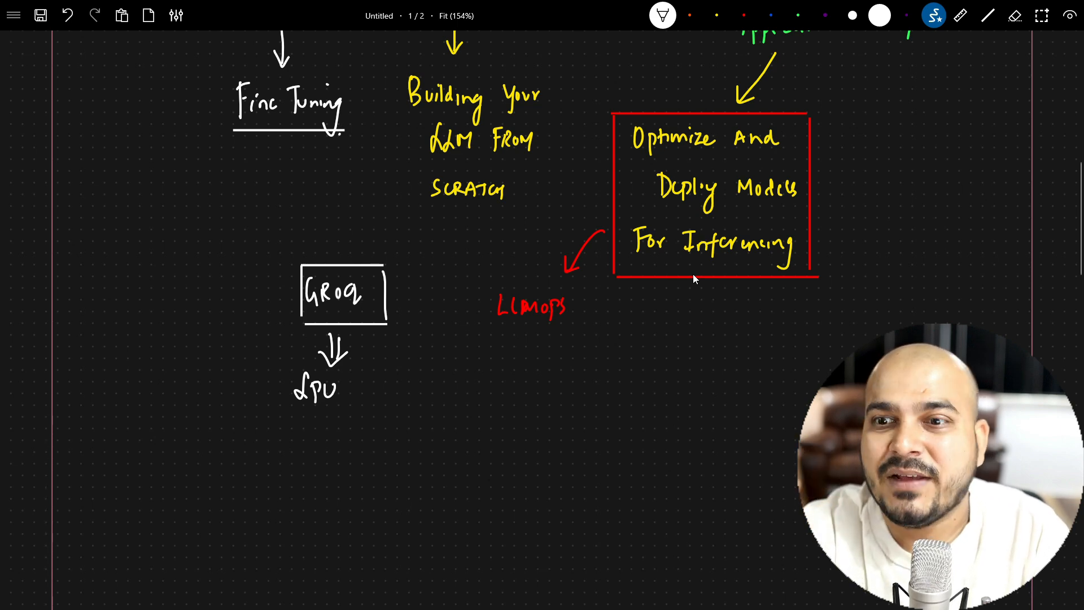
pyautogui.moveTo(656, 228)
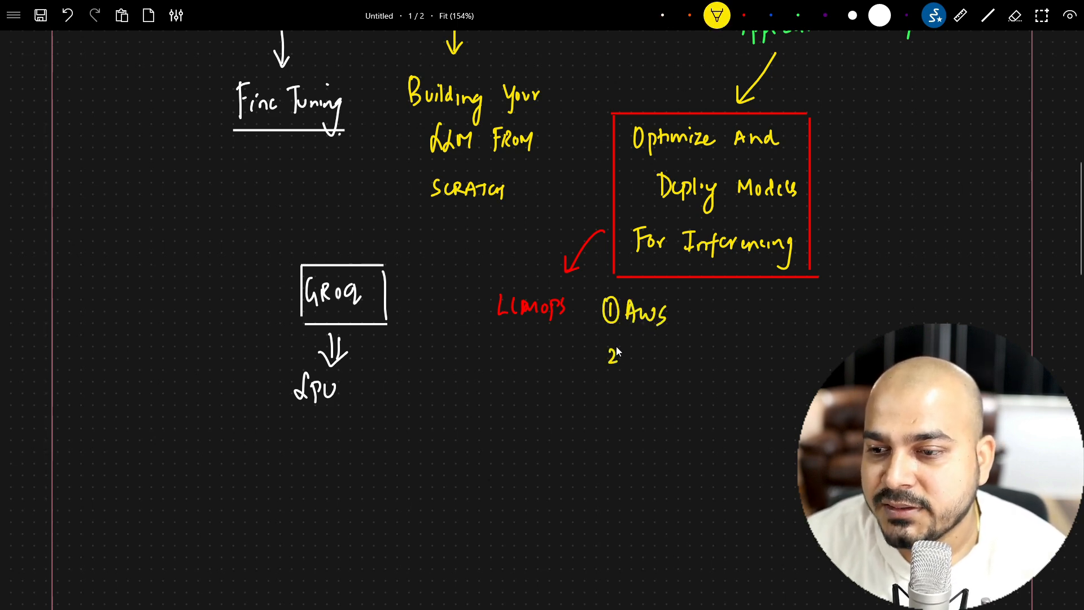
# Write Azure and 3 GCP in yellow, brace the list, and double-underline AWS
pyautogui.write('Azure')
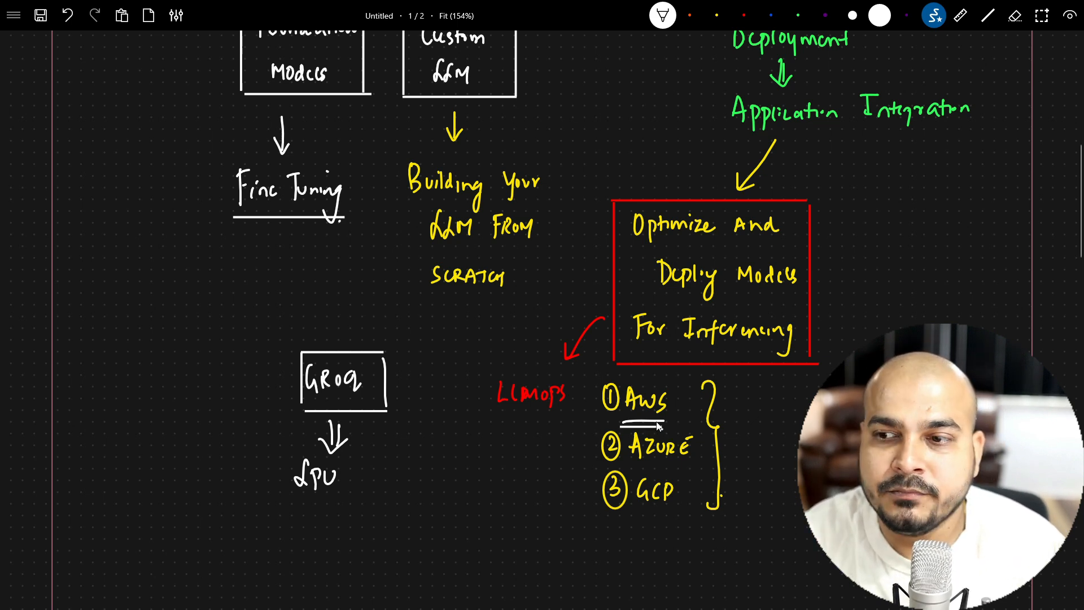
pyautogui.moveTo(870, 162)
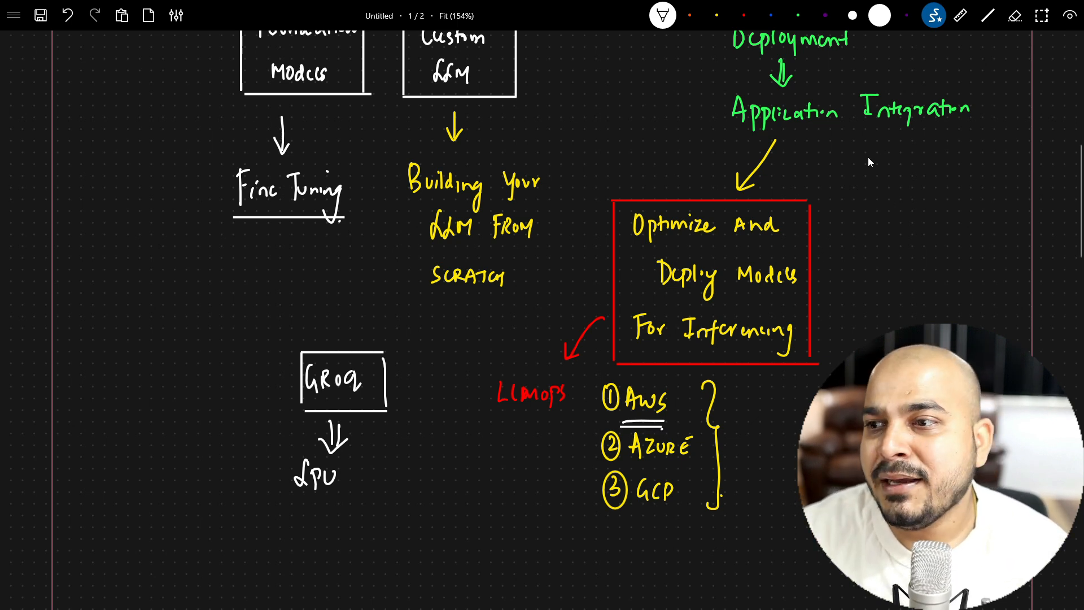
# Draw a white curved arrow right to 'Build LLM Powered Apps' and frame it in a rectangle
pyautogui.moveTo(854, 145); pyautogui.dragTo(906, 197)
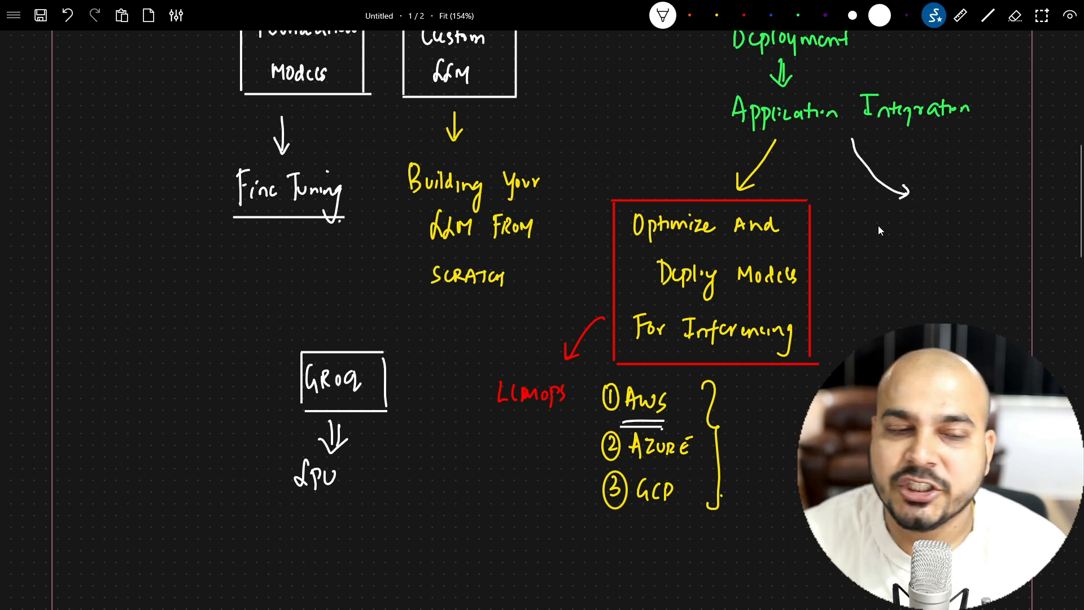
pyautogui.moveTo(878, 252)
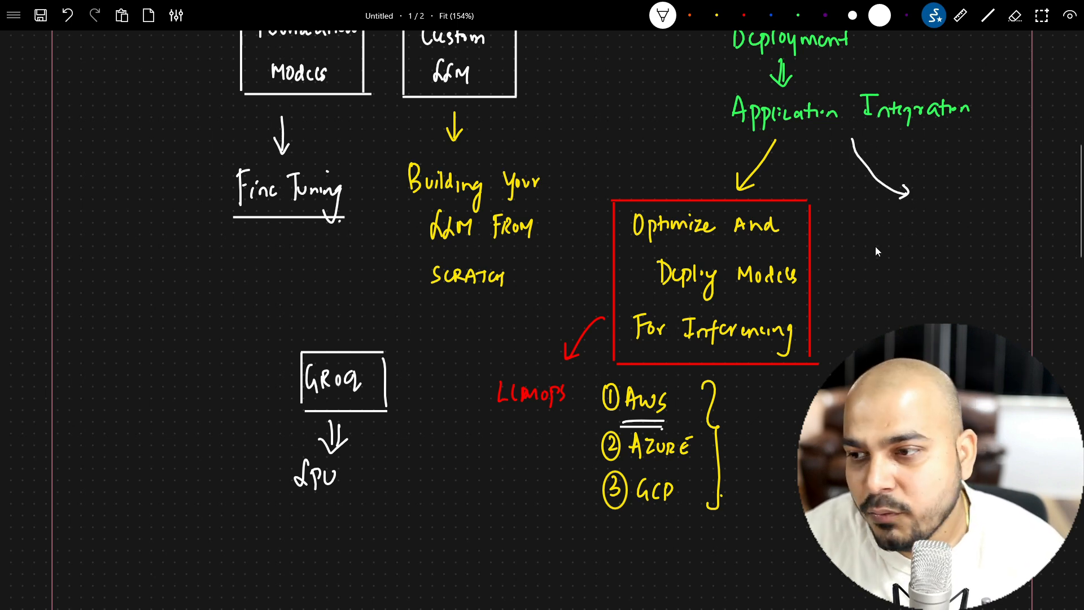
pyautogui.write('Build LLM')
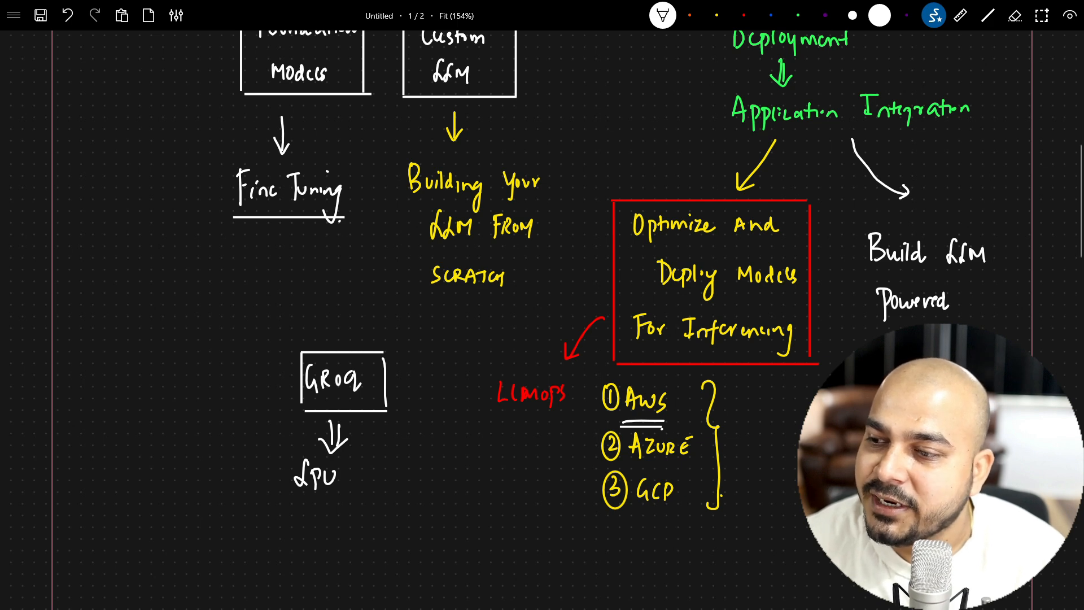
pyautogui.moveTo(857, 222); pyautogui.dragTo(857, 339)
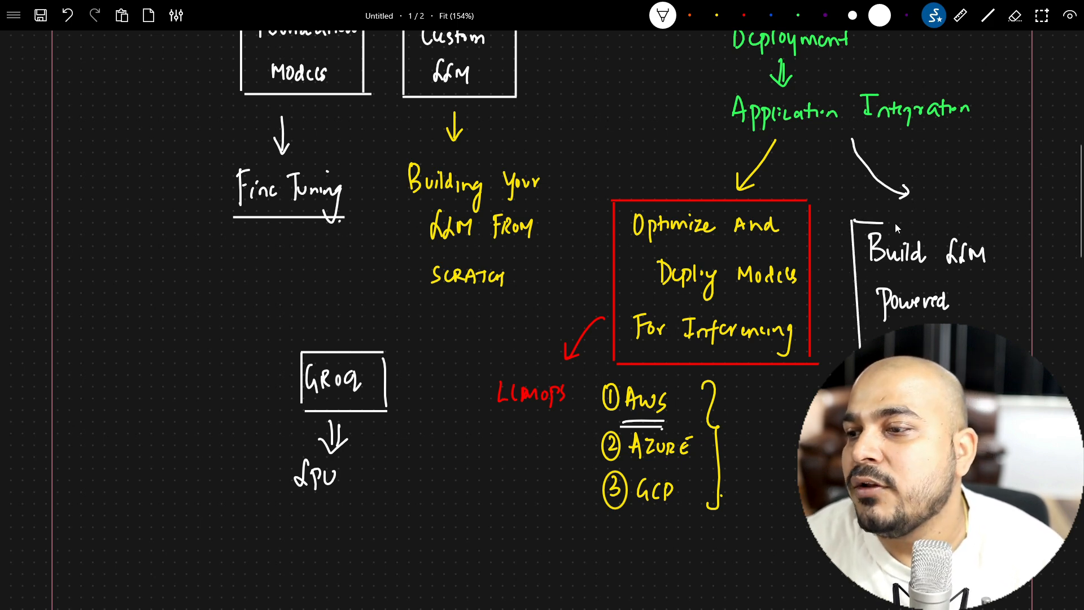
pyautogui.moveTo(857, 221); pyautogui.dragTo(1023, 339)
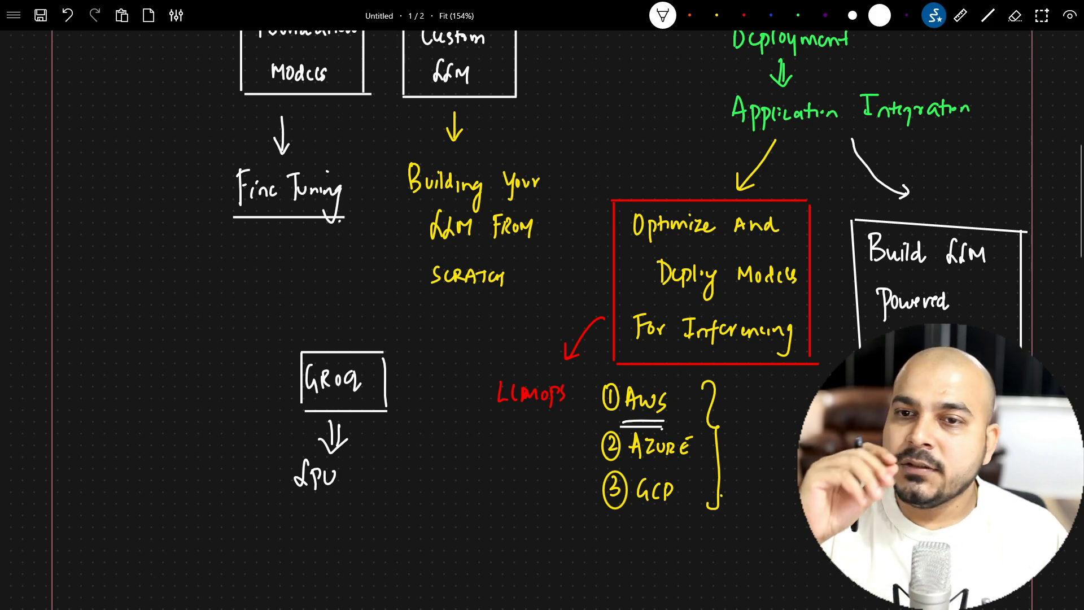
pyautogui.scroll(-3)
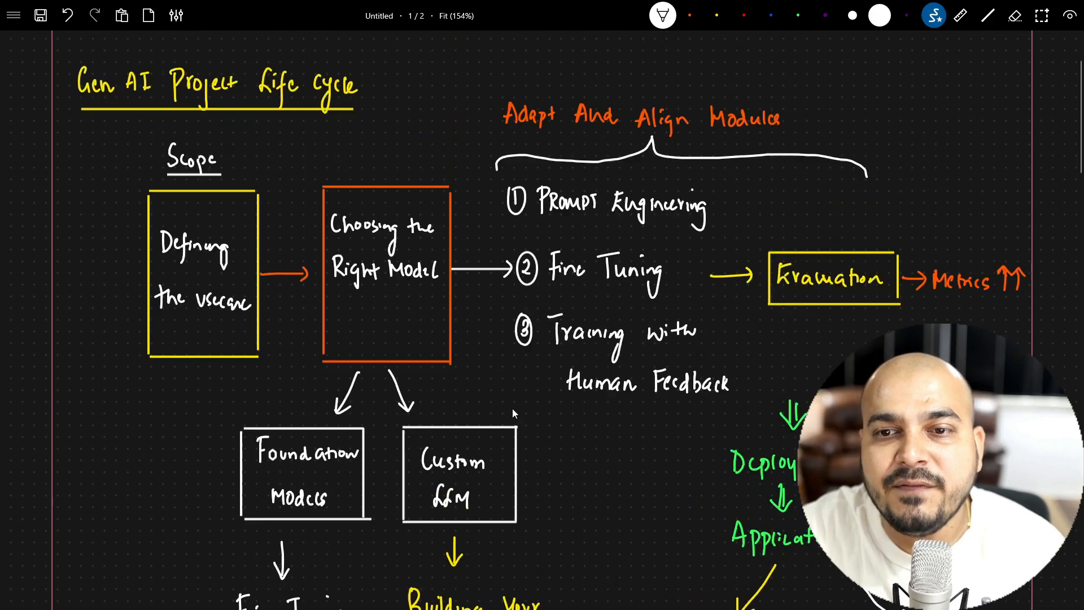
pyautogui.scroll(-3)
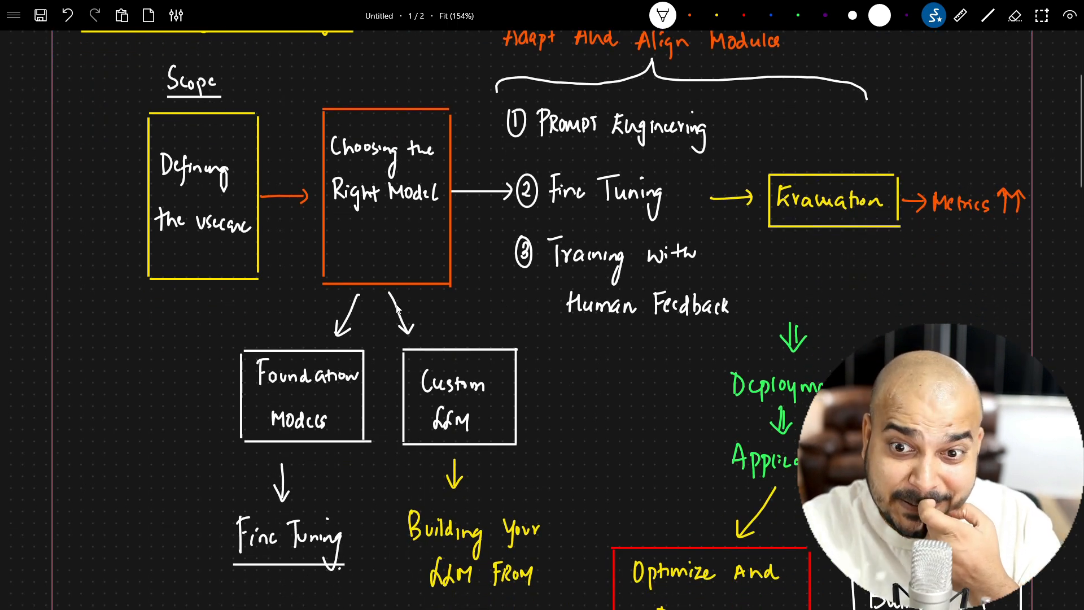
pyautogui.scroll(-3)
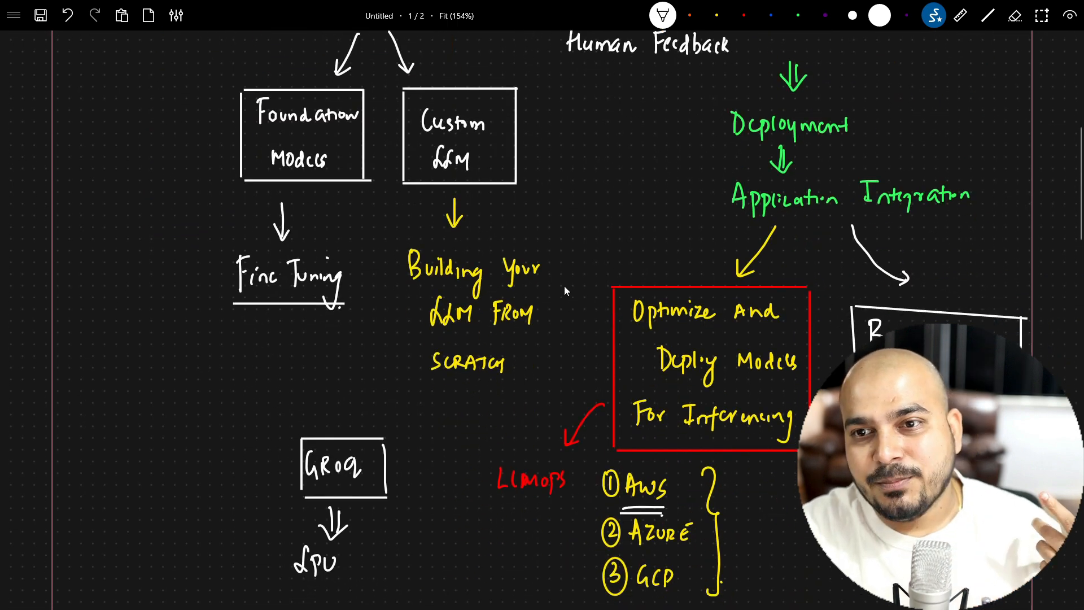